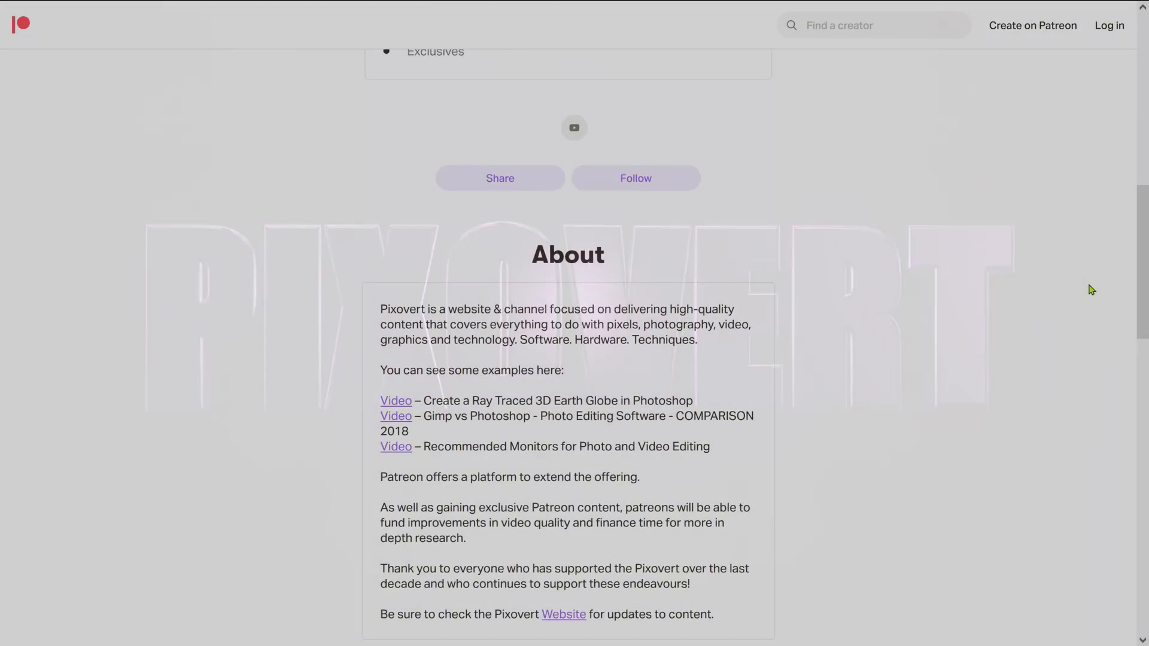
Step: From Guided mode's Special Edits, start the Perfect Landscape guided edit on the wheat field photo
{"action": "scroll", "scroll_direction": "down", "scroll_amount": 3}
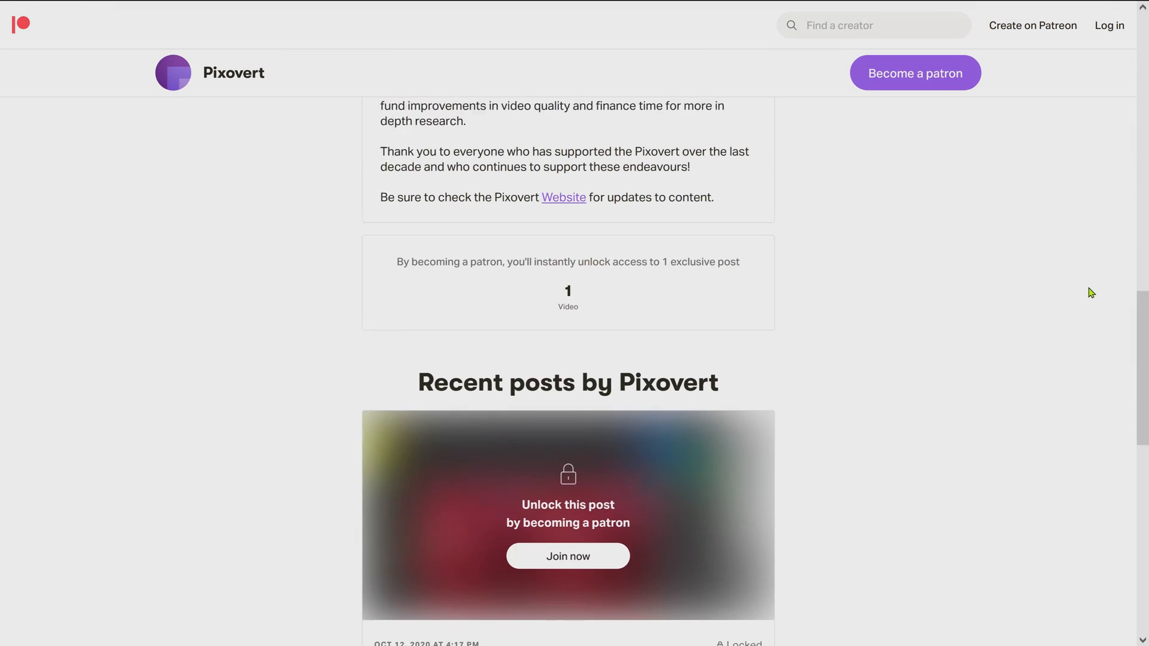
{"action": "scroll", "scroll_direction": "down", "scroll_amount": 3}
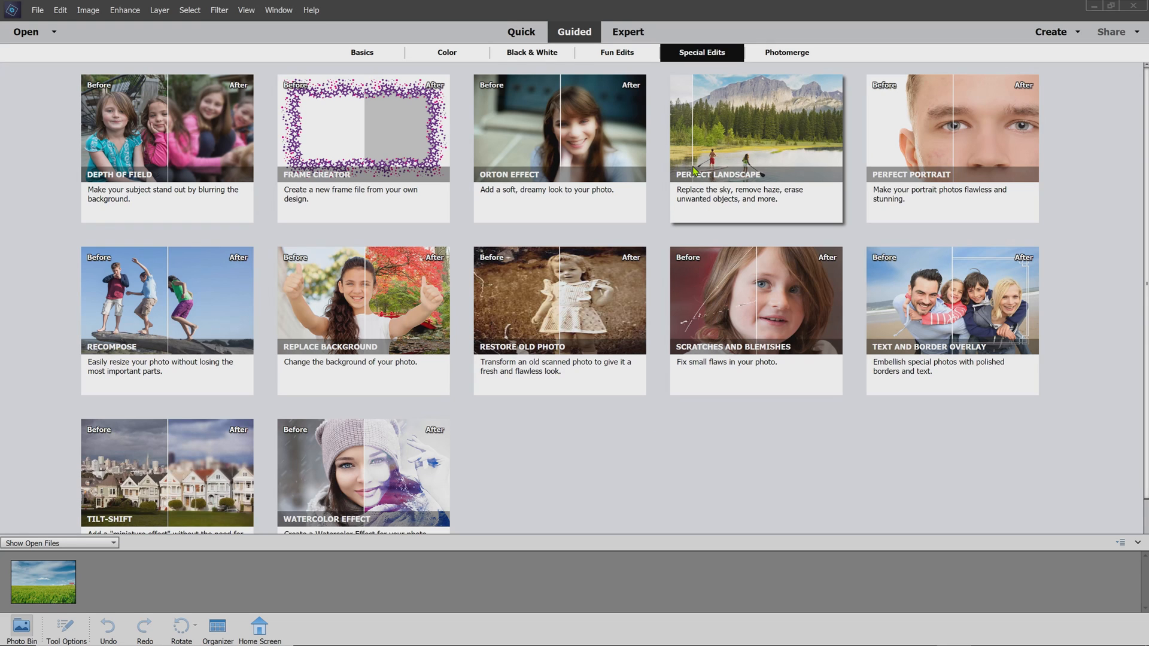
{"action": "mouse_move", "coordinate": [100, 570]}
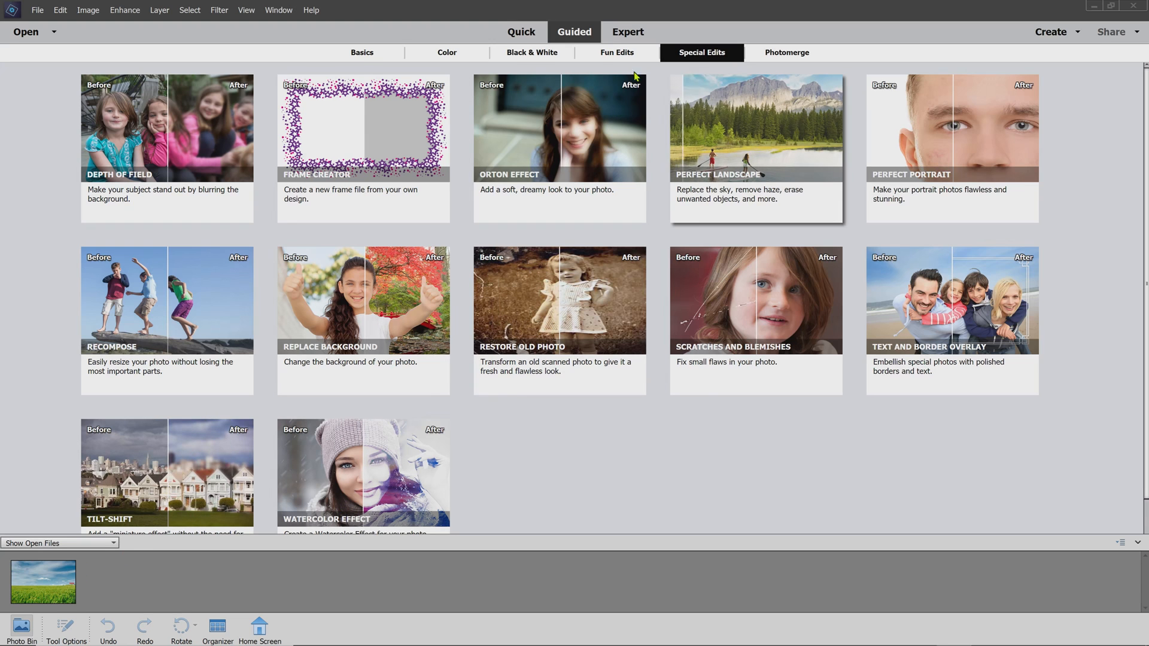
{"action": "left_click", "coordinate": [362, 53]}
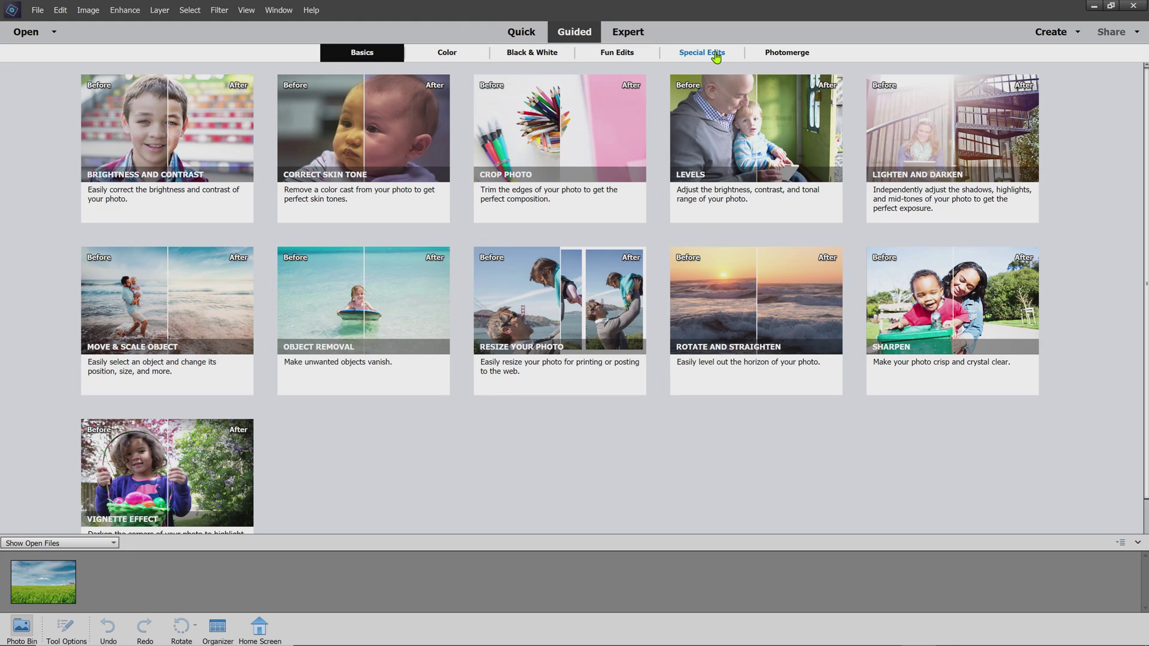
{"action": "left_click", "coordinate": [701, 52]}
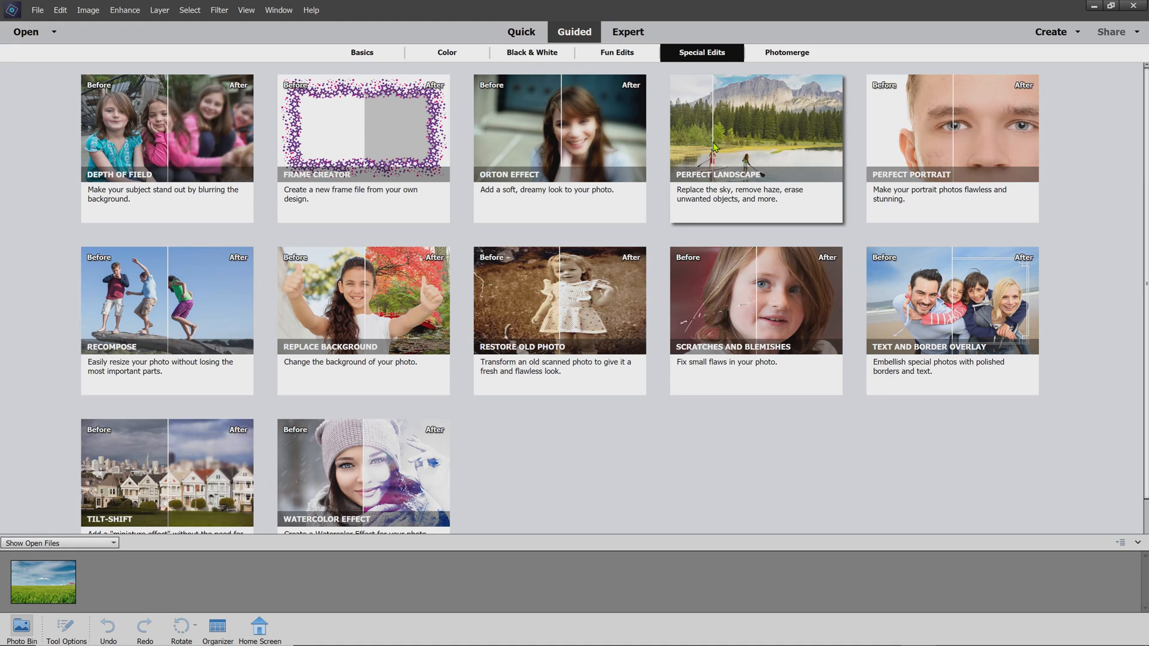
{"action": "left_click", "coordinate": [756, 127]}
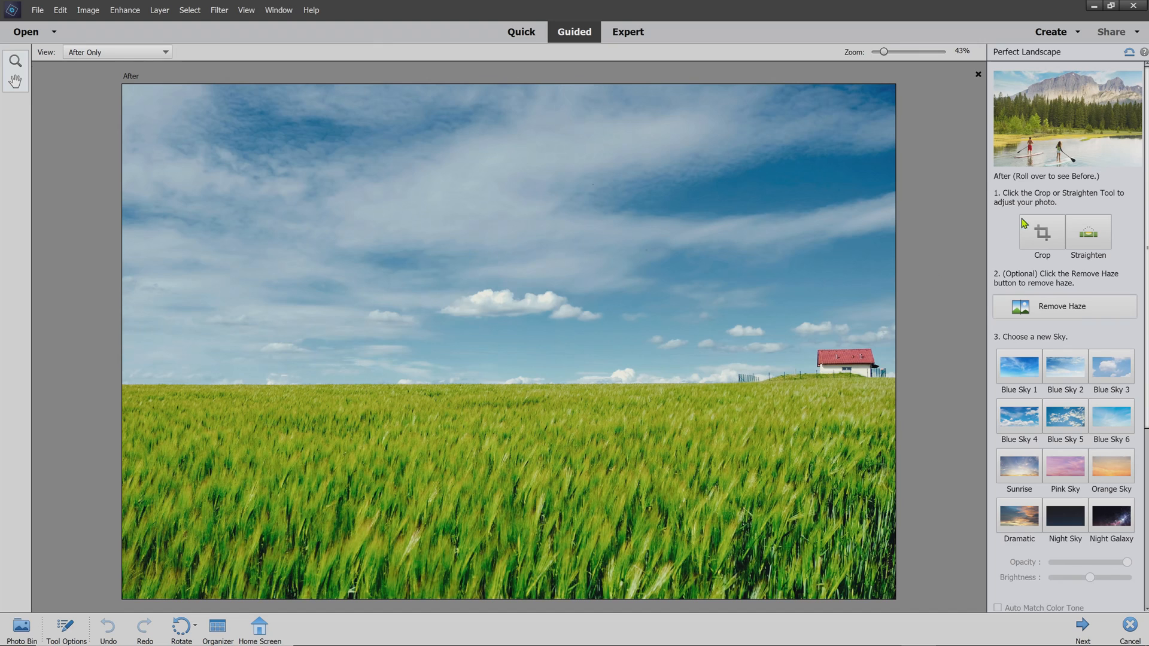
{"action": "mouse_move", "coordinate": [1088, 232]}
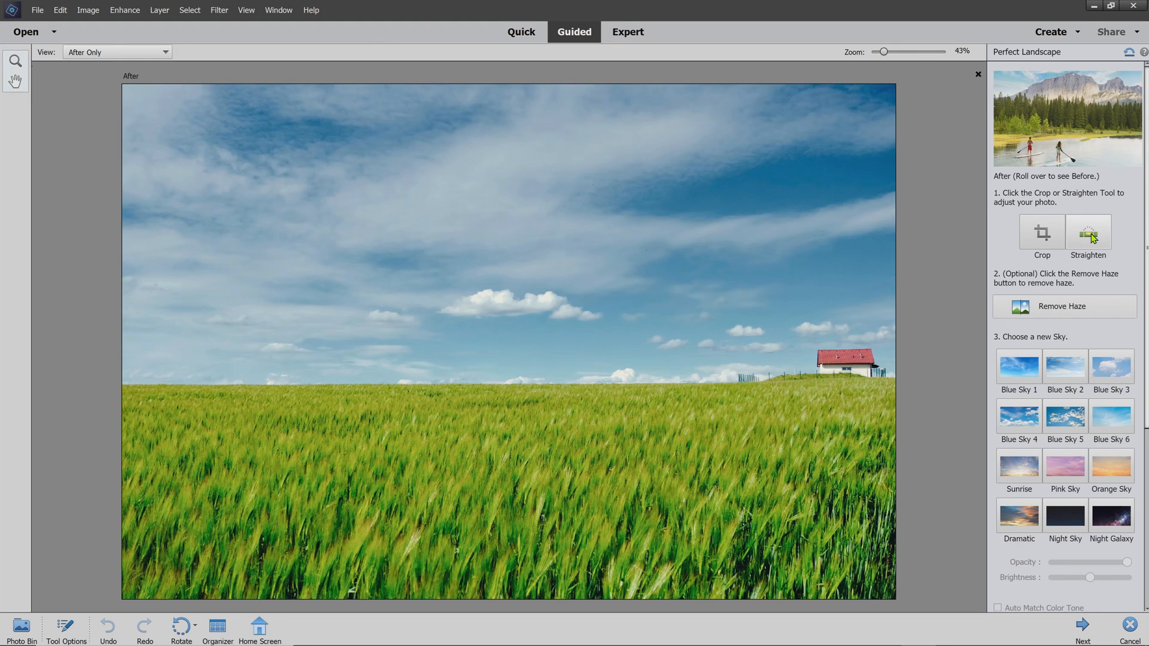
{"action": "left_click", "coordinate": [1088, 233]}
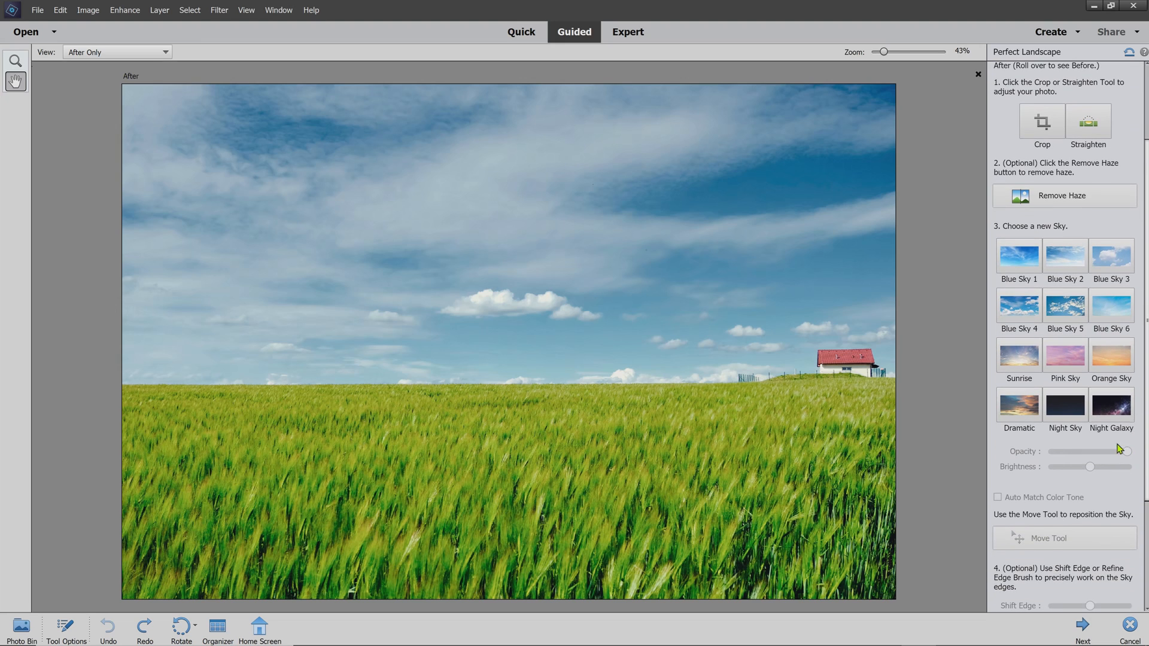
{"action": "mouse_move", "coordinate": [1070, 263]}
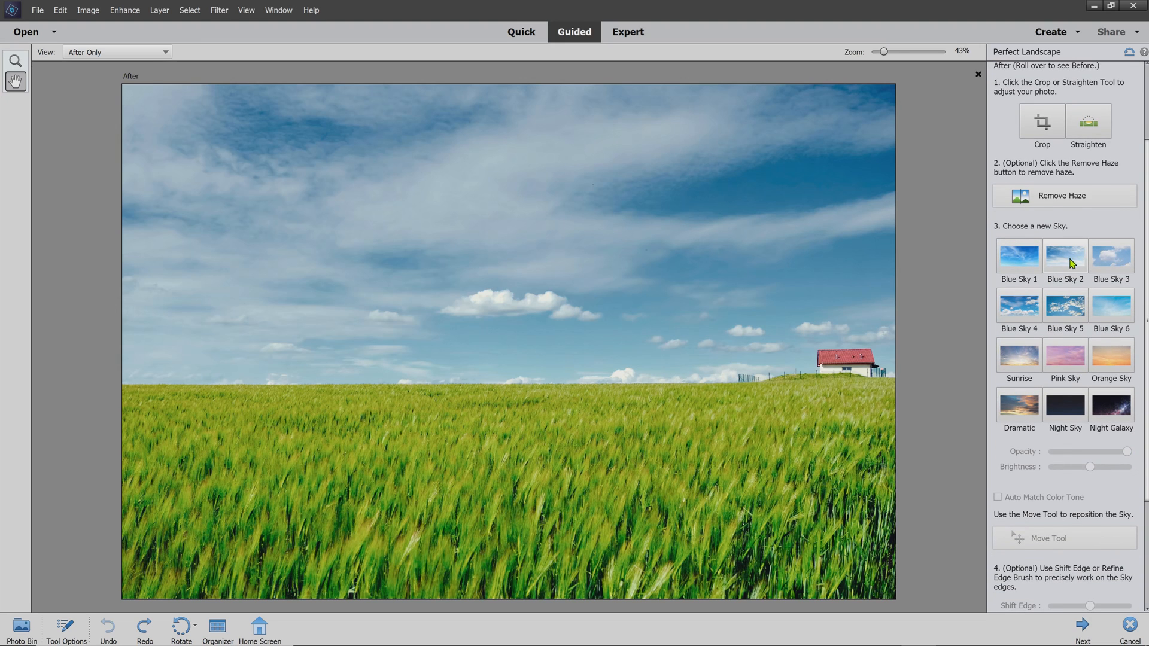
{"action": "mouse_move", "coordinate": [1020, 359]}
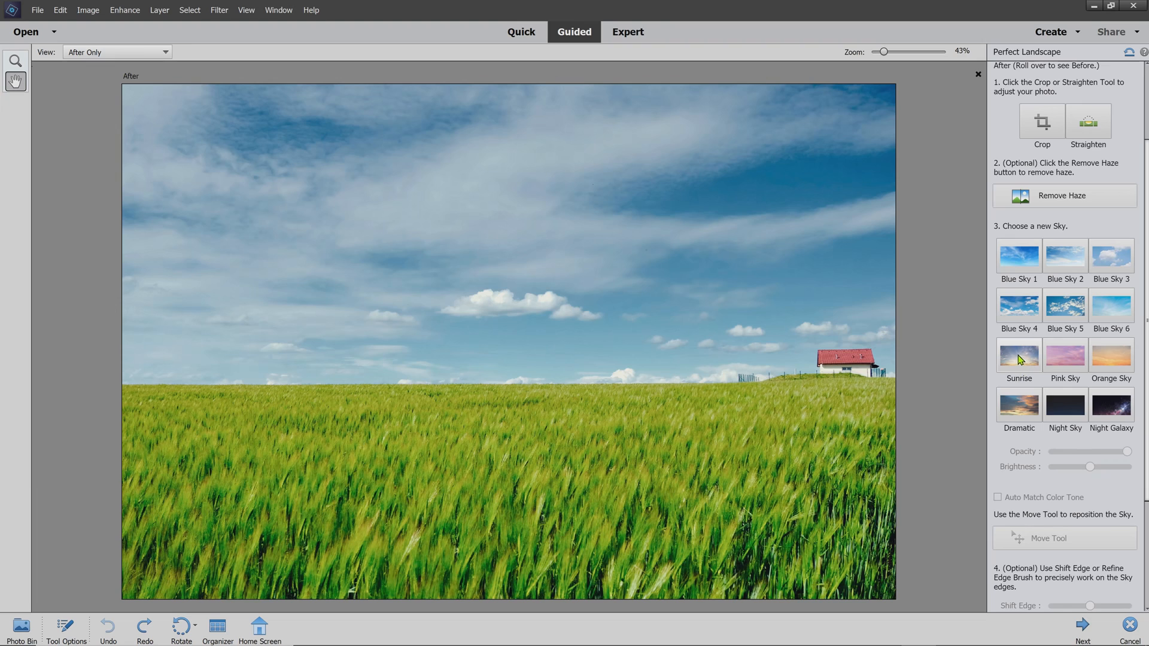
Step: Choose the Sunrise sky thumbnail to replace the blue cloudy sky over the wheat field
{"action": "left_click", "coordinate": [1020, 356]}
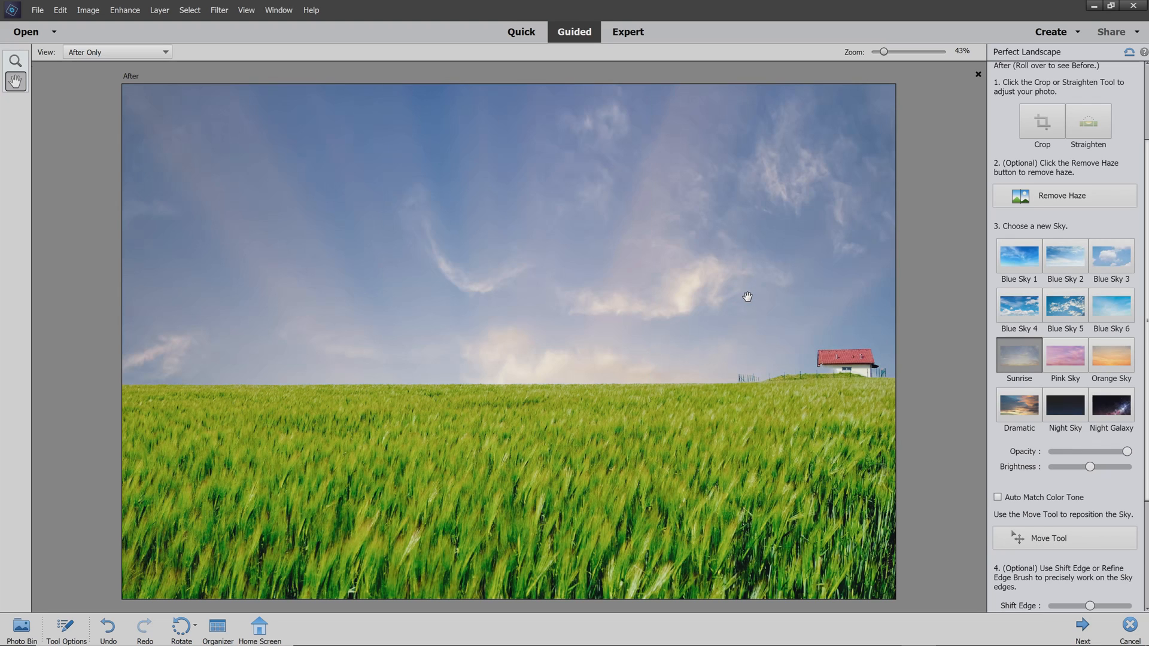
{"action": "mouse_move", "coordinate": [715, 352]}
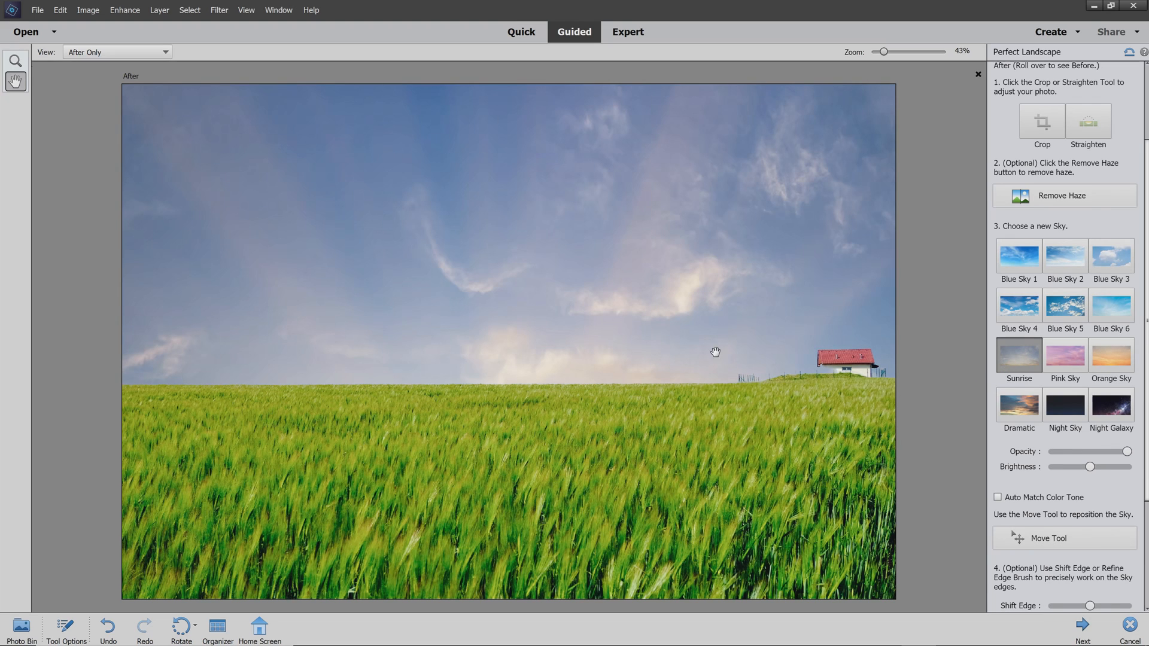
{"action": "mouse_move", "coordinate": [1035, 481]}
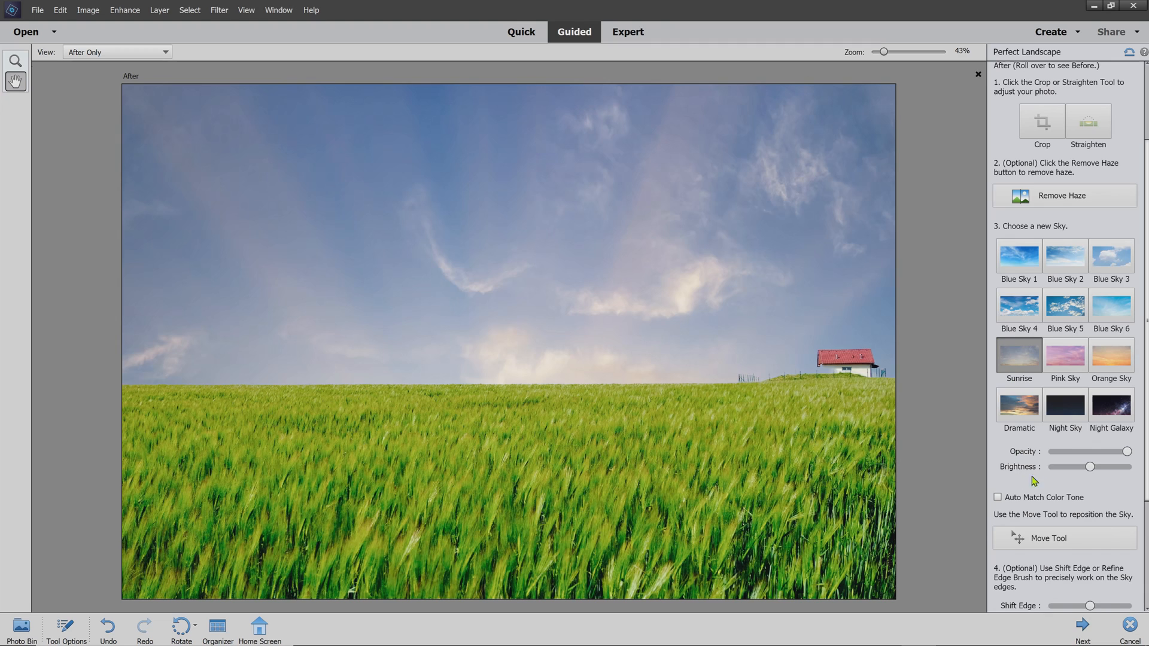
Step: Use the Move Tool to shift the Sunrise sky's position over the wheat field and house
{"action": "left_click", "coordinate": [1065, 539]}
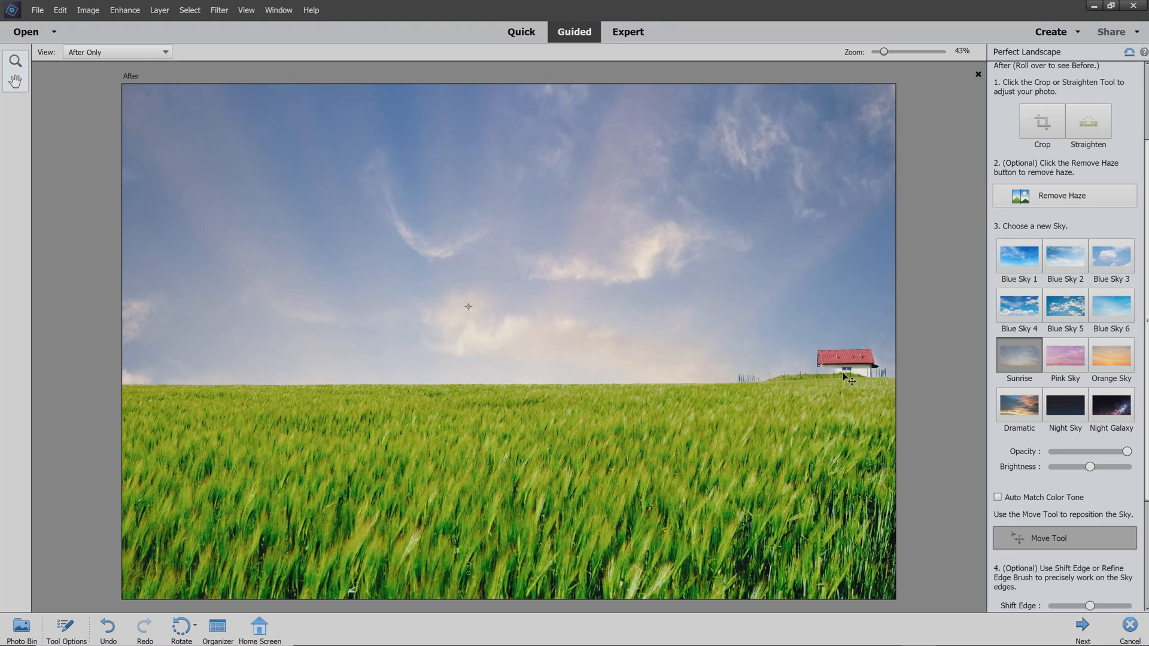
{"action": "mouse_move", "coordinate": [829, 367]}
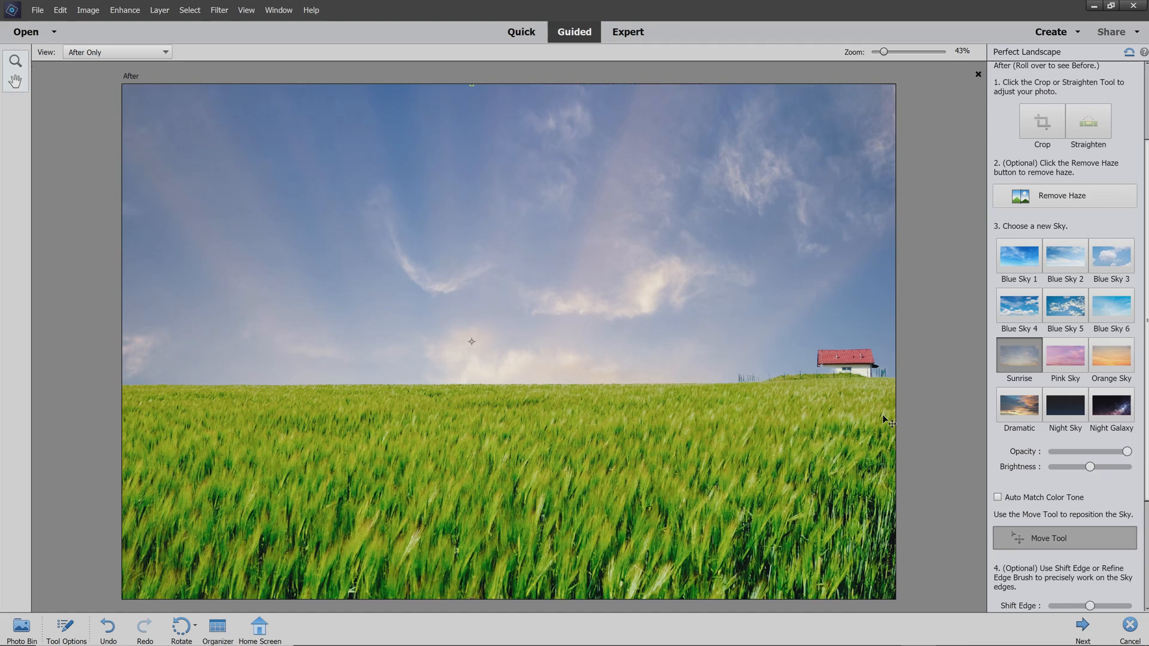
{"action": "left_click_drag", "start_coordinate": [883, 51], "coordinate": [900, 52]}
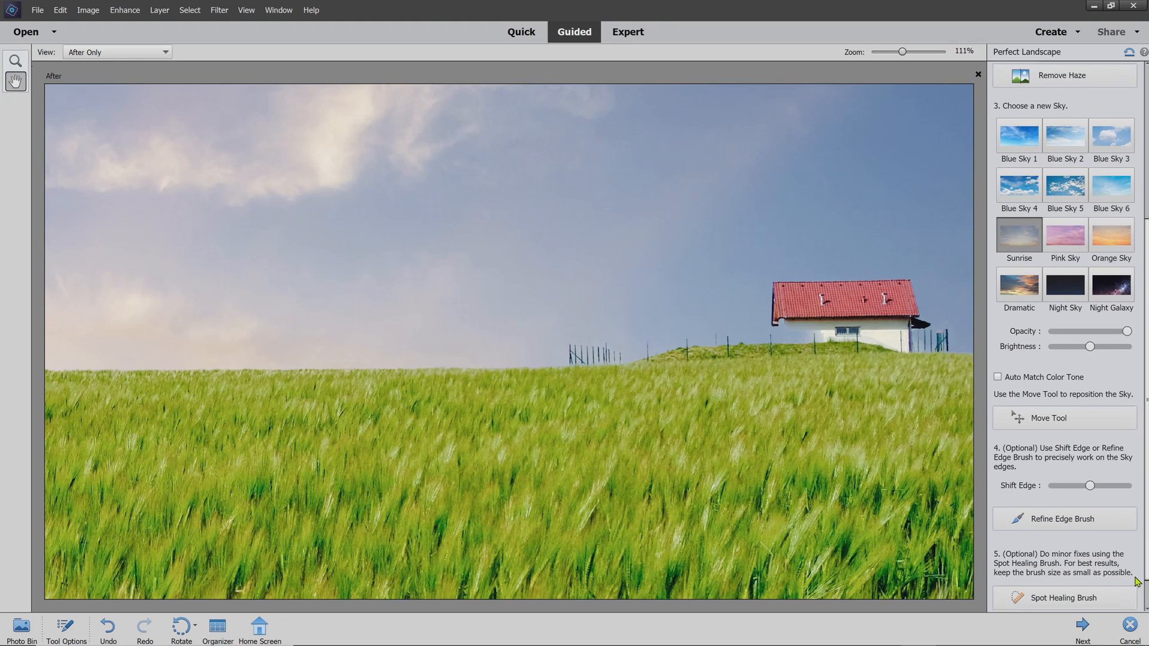
Step: Set the Refine Edge Brush to Subtract and compare Before Only against After Only view
{"action": "scroll", "scroll_direction": "down", "scroll_amount": 3}
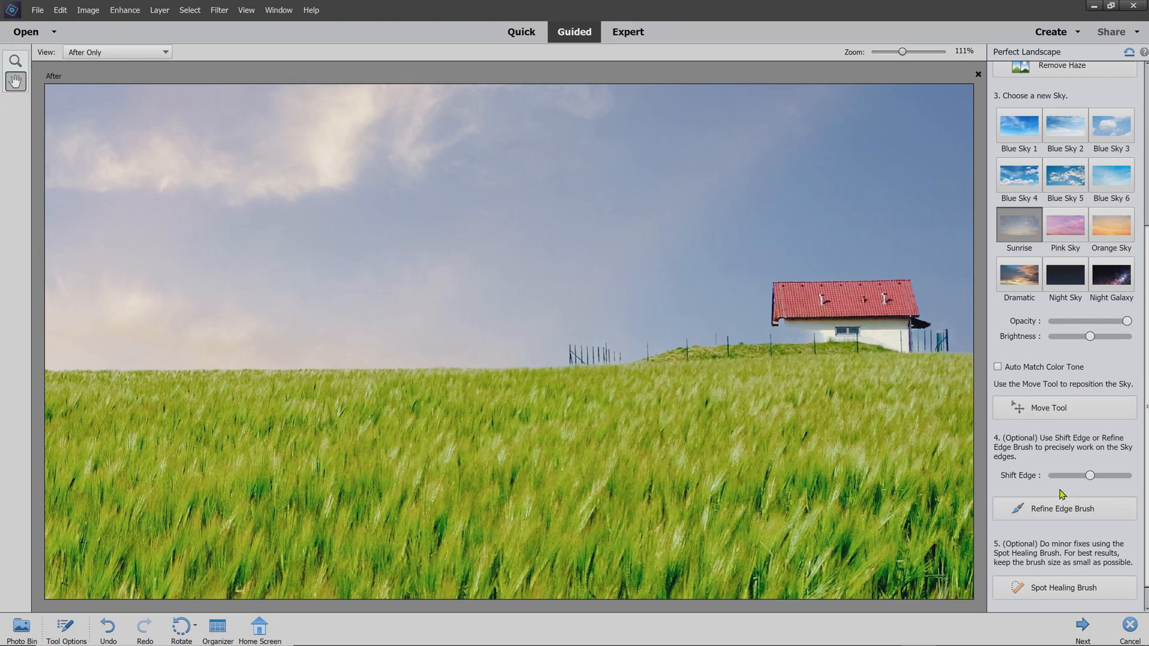
{"action": "left_click", "coordinate": [1066, 510]}
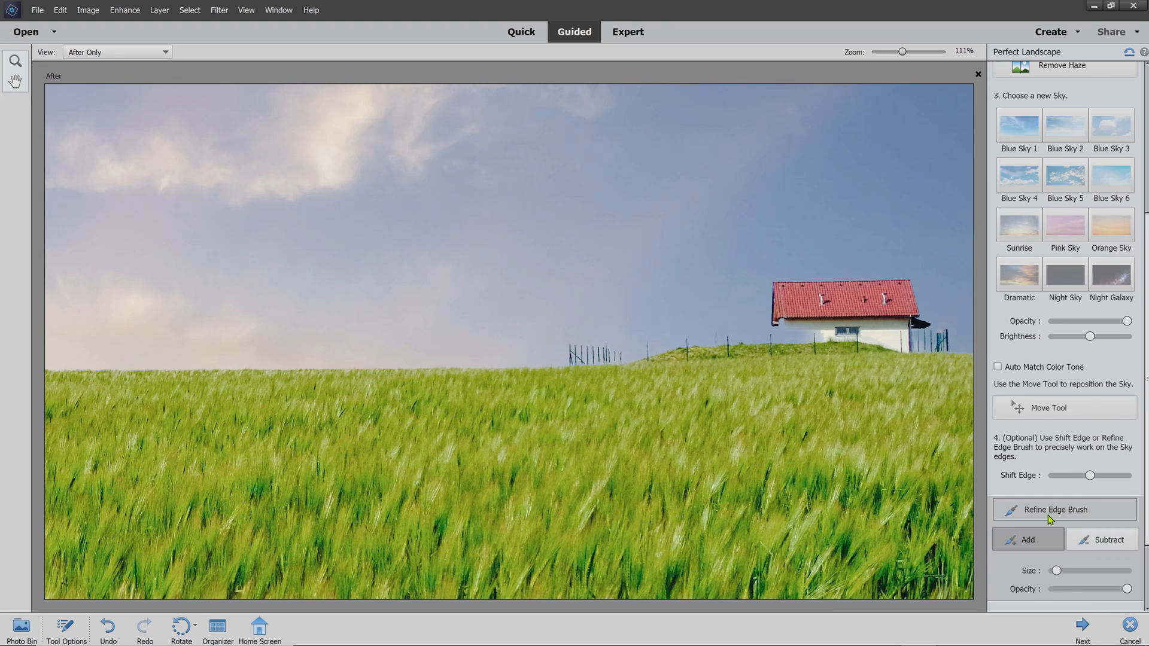
{"action": "left_click", "coordinate": [1102, 539]}
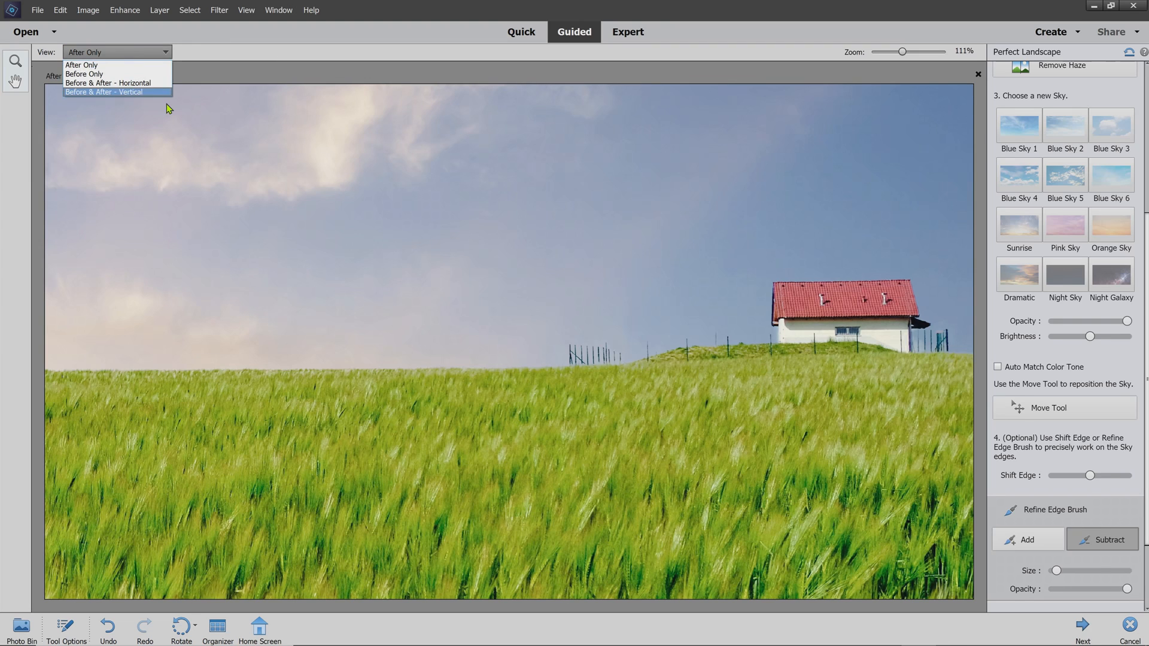
{"action": "left_click", "coordinate": [87, 74]}
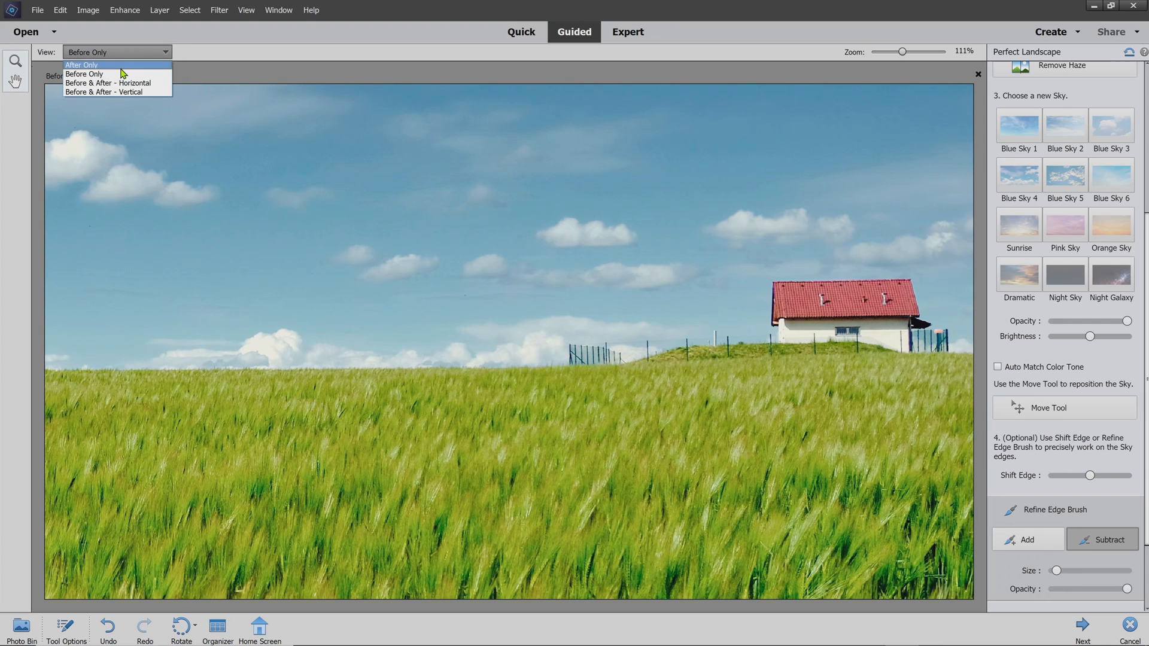
{"action": "left_click", "coordinate": [81, 65]}
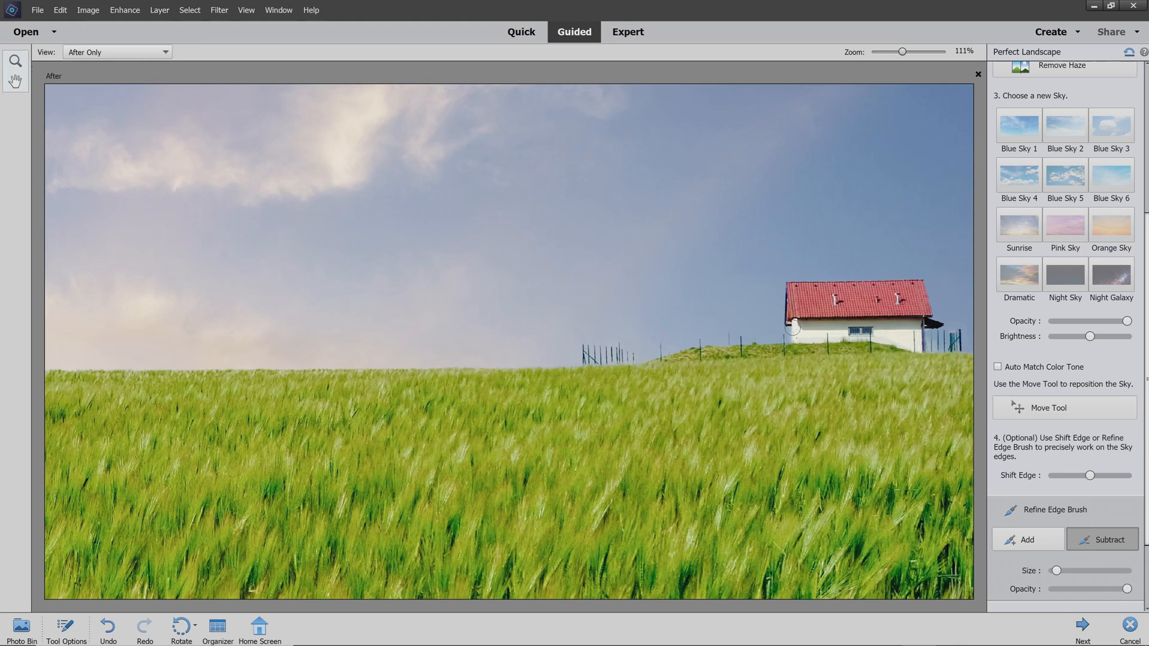
{"action": "mouse_move", "coordinate": [906, 54]}
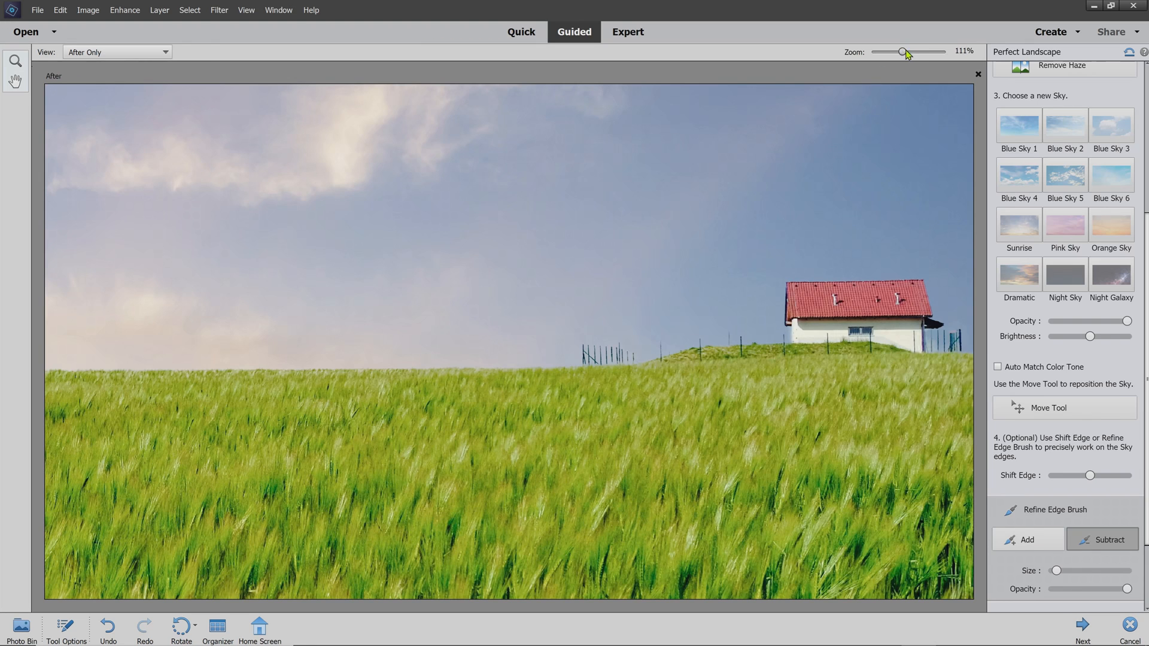
Step: Zoom in on the farmhouse and set the Refine Edge Brush to Subtract along its roof and walls
{"action": "left_click_drag", "start_coordinate": [902, 52], "coordinate": [922, 52]}
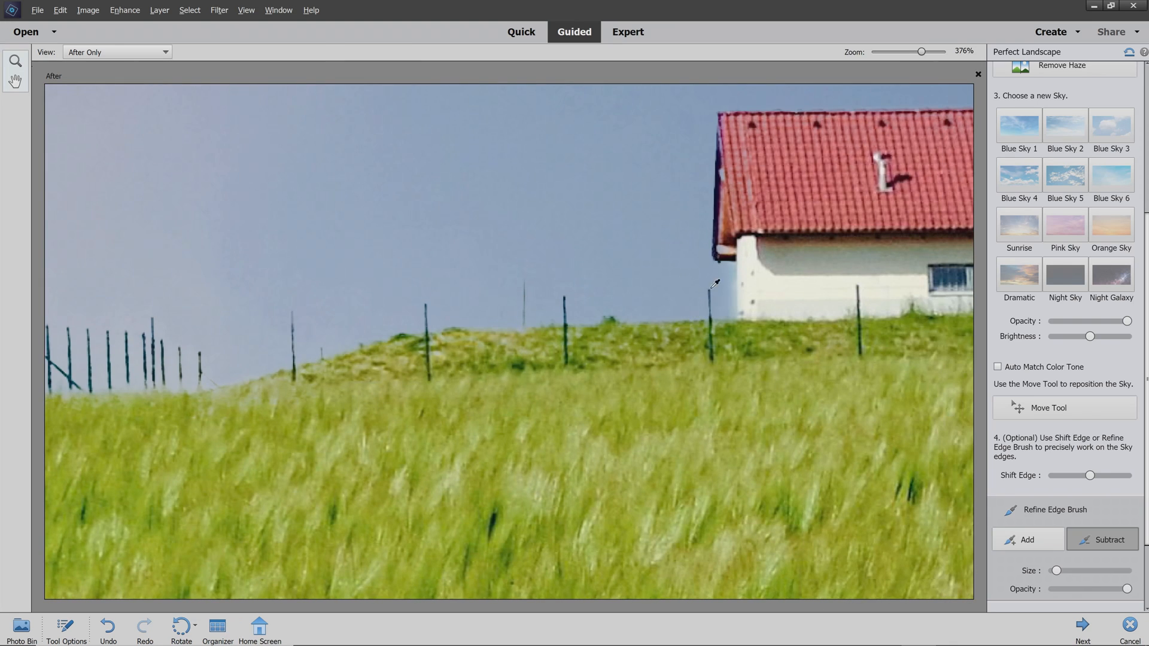
{"action": "mouse_move", "coordinate": [711, 295]}
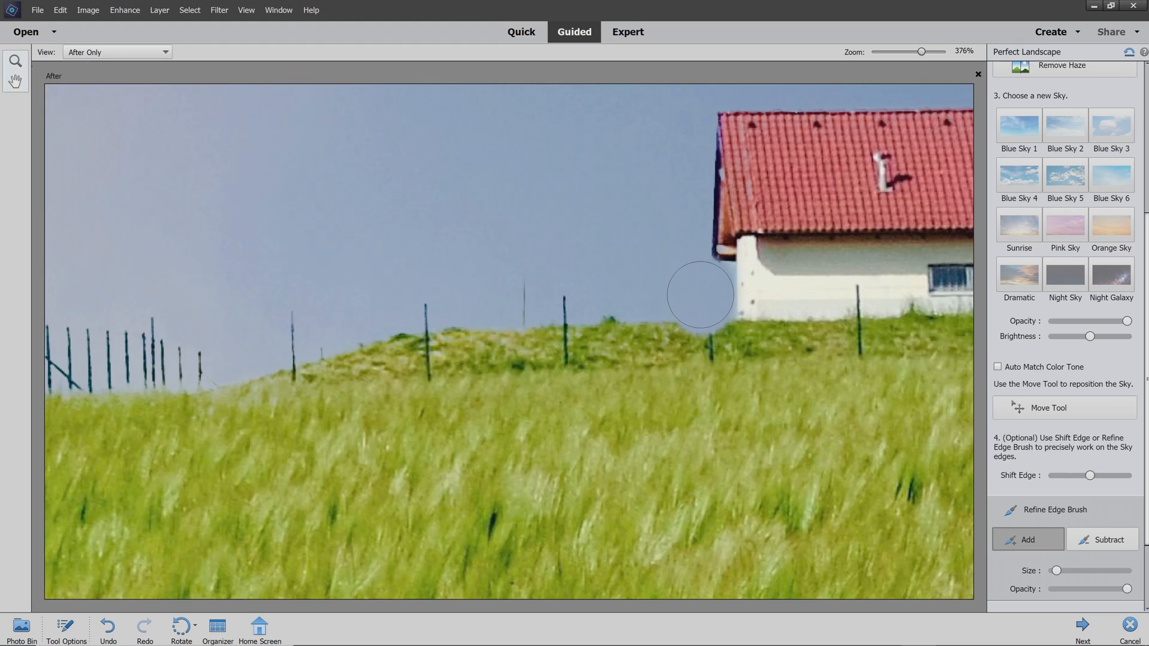
{"action": "mouse_move", "coordinate": [894, 515]}
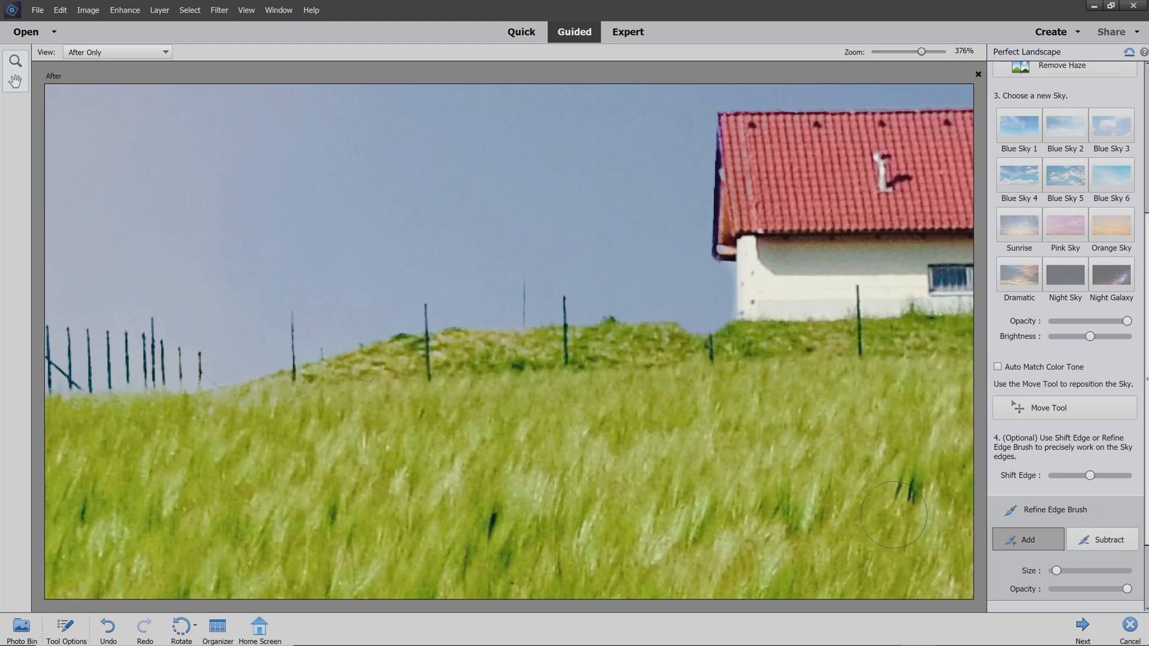
{"action": "left_click", "coordinate": [1102, 539]}
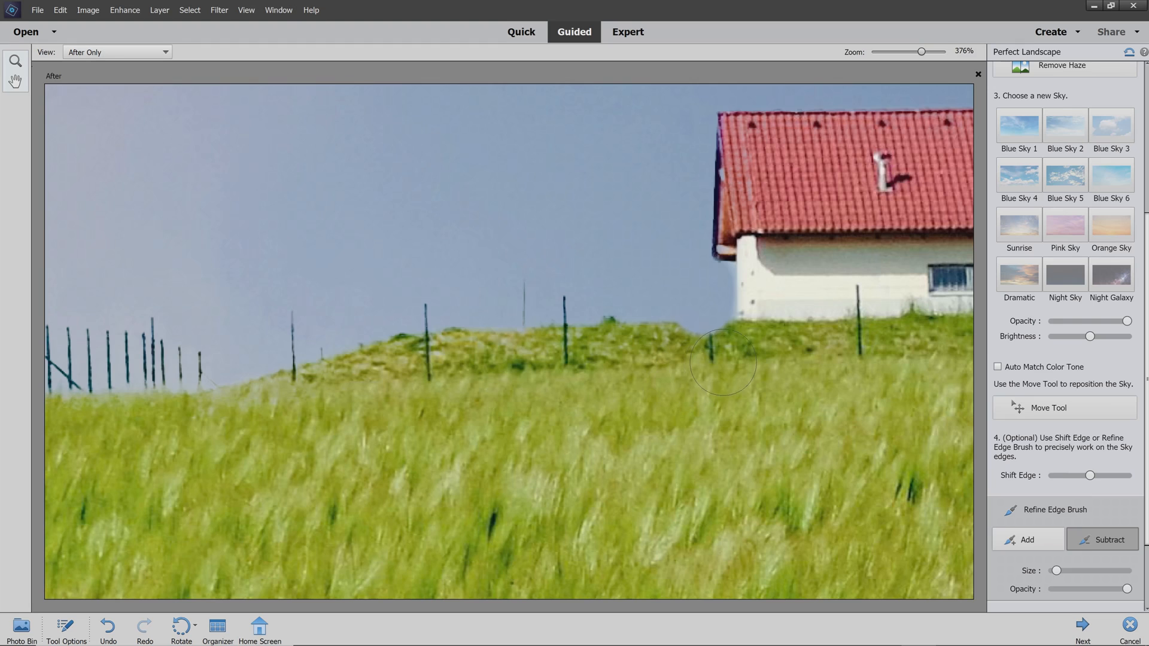
{"action": "mouse_move", "coordinate": [692, 357]}
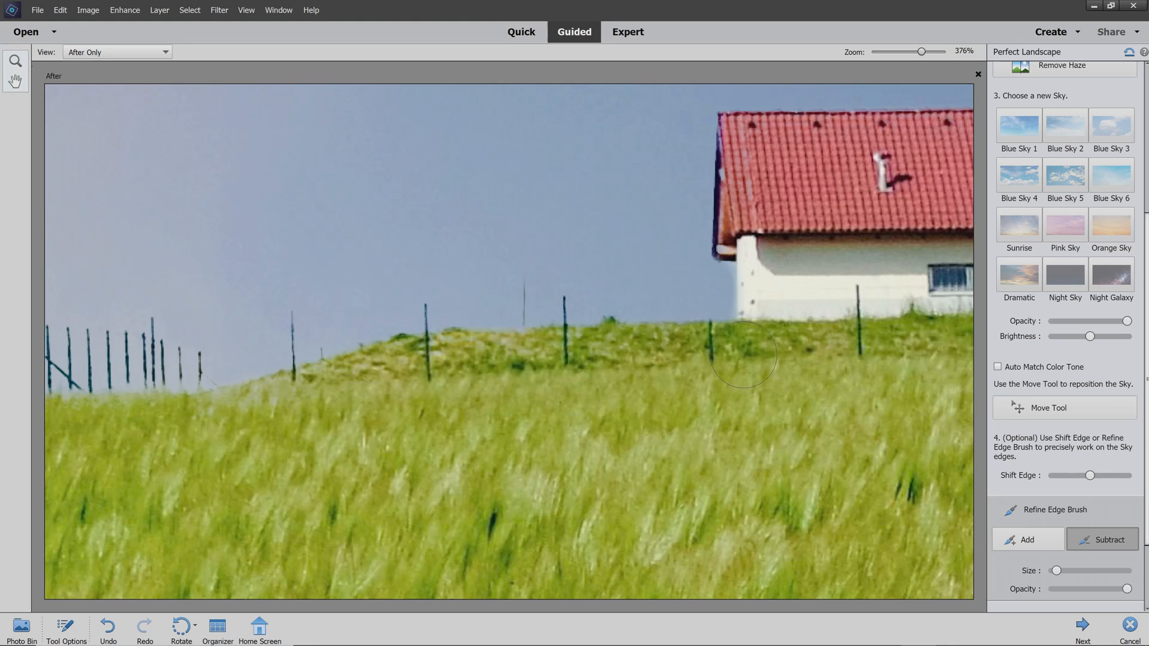
{"action": "mouse_move", "coordinate": [761, 294]}
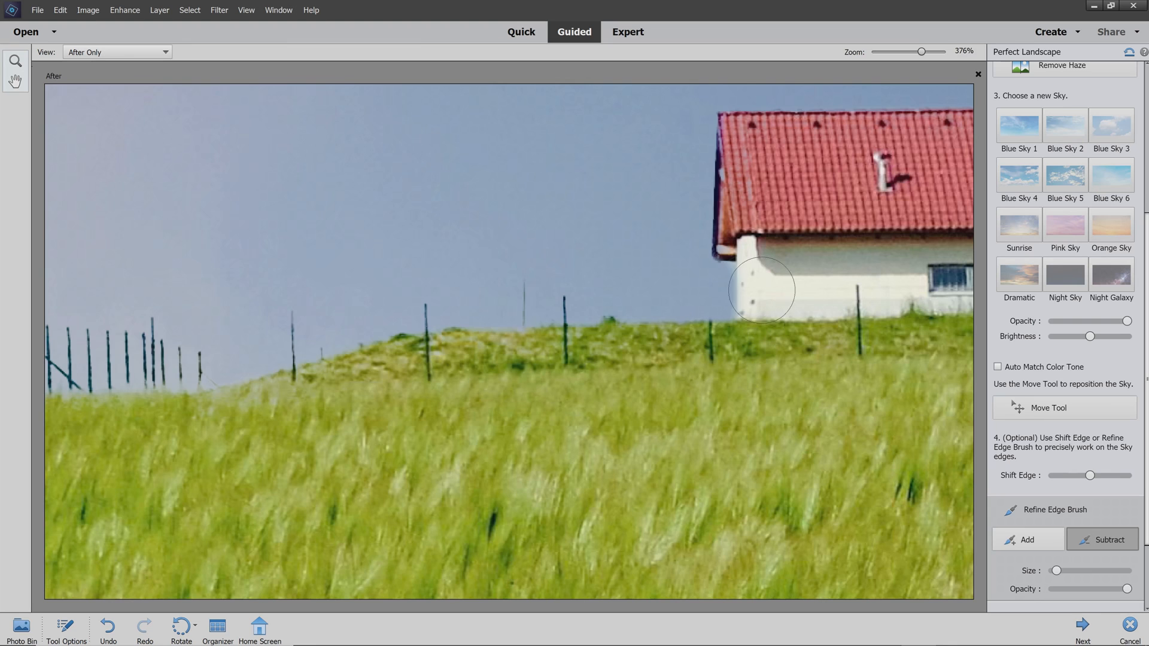
Step: Zoom back out to about 48% so the whole wheat field photo fits in view
{"action": "left_click_drag", "start_coordinate": [920, 52], "coordinate": [893, 52]}
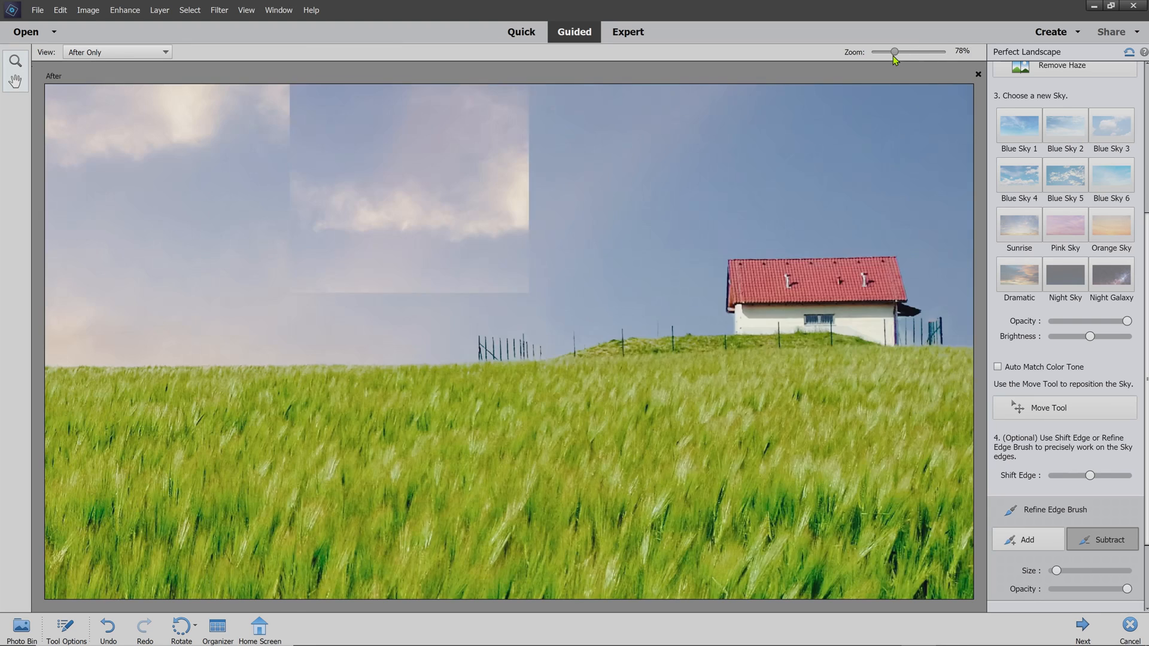
{"action": "left_click_drag", "start_coordinate": [893, 52], "coordinate": [889, 52]}
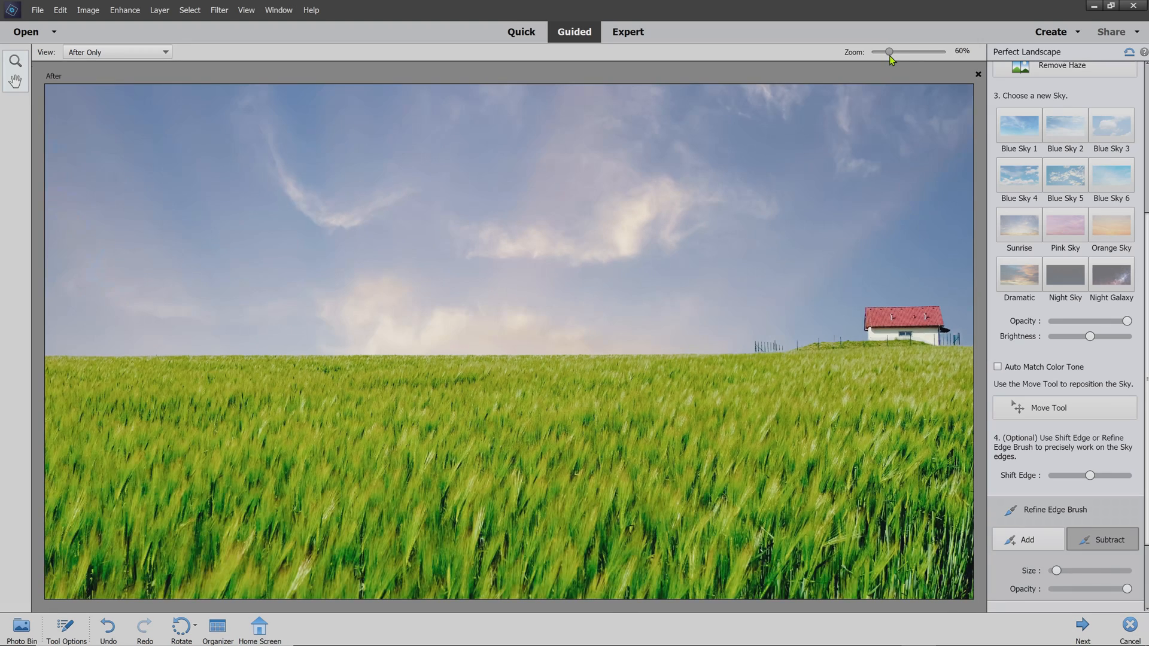
{"action": "left_click_drag", "start_coordinate": [890, 52], "coordinate": [886, 51]}
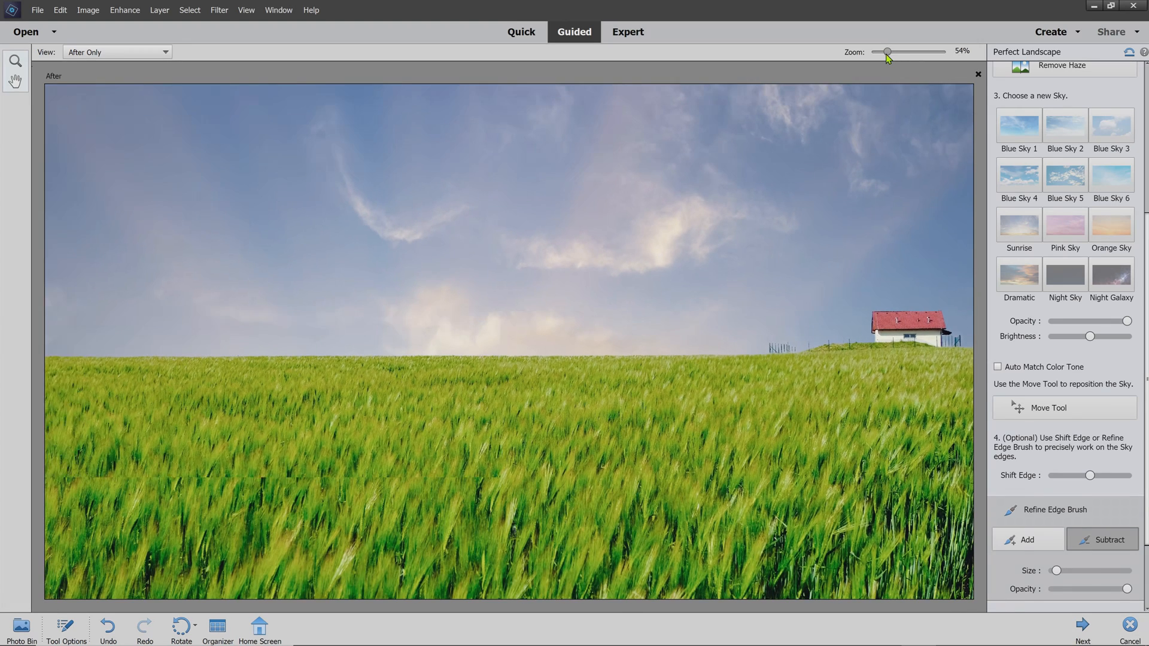
{"action": "left_click_drag", "start_coordinate": [889, 51], "coordinate": [886, 52]}
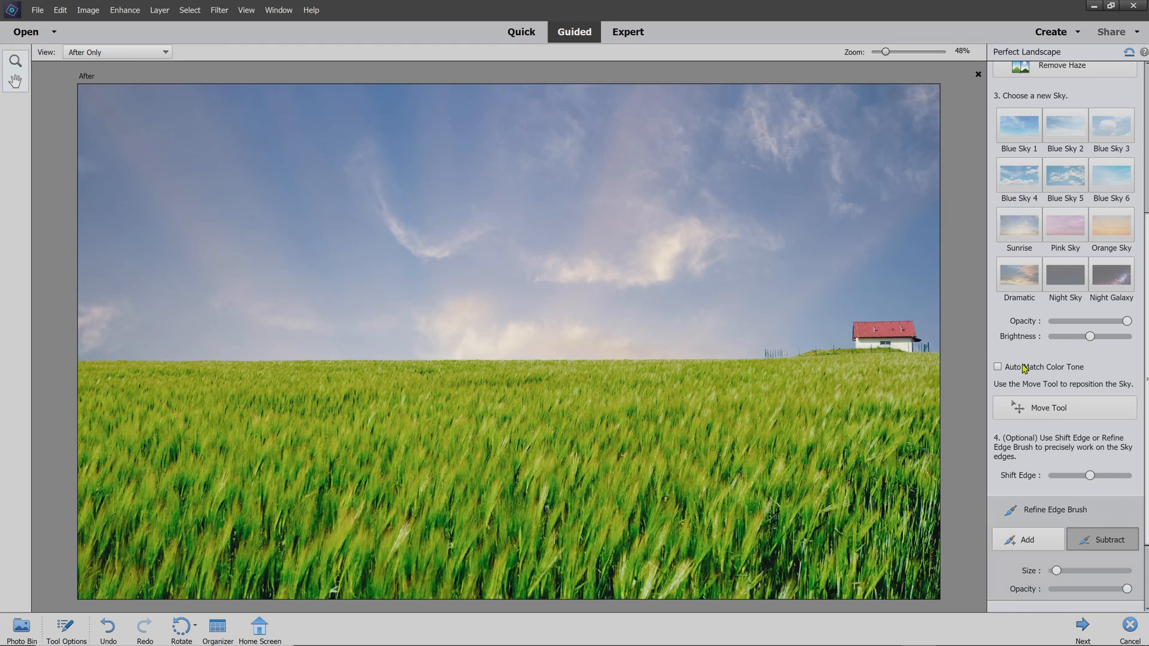
Step: With the Move Tool, drag the Sunrise sky down until its sun sits on the horizon
{"action": "left_click", "coordinate": [1066, 407]}
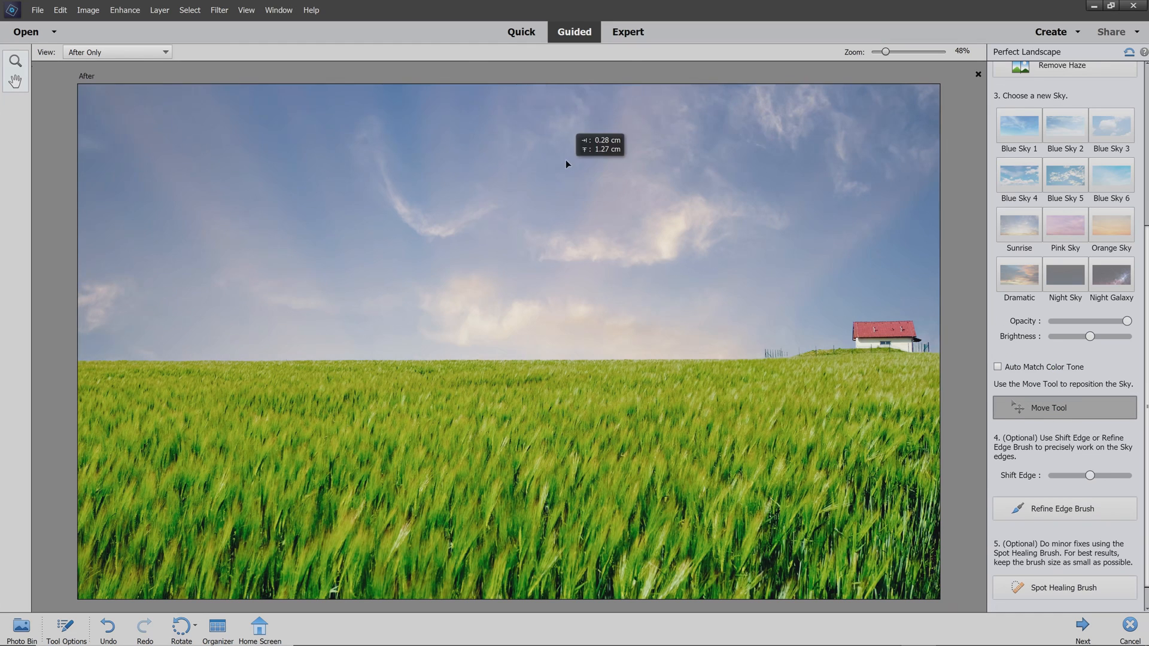
{"action": "left_click", "coordinate": [1019, 225]}
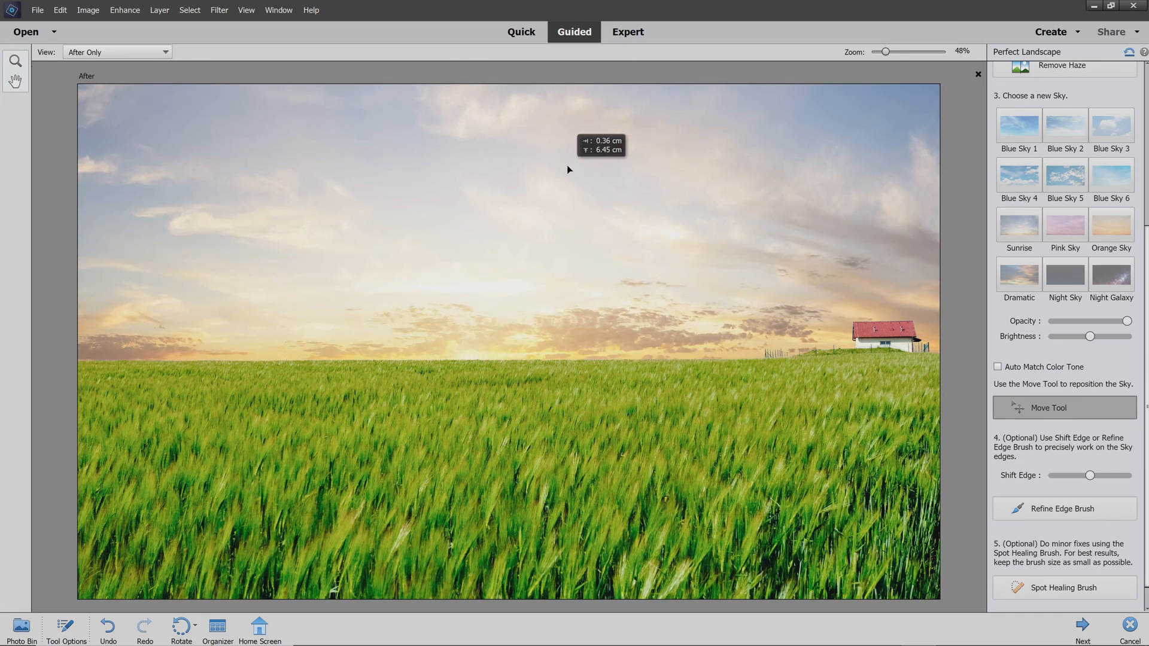
{"action": "left_click_drag", "start_coordinate": [568, 169], "coordinate": [571, 238]}
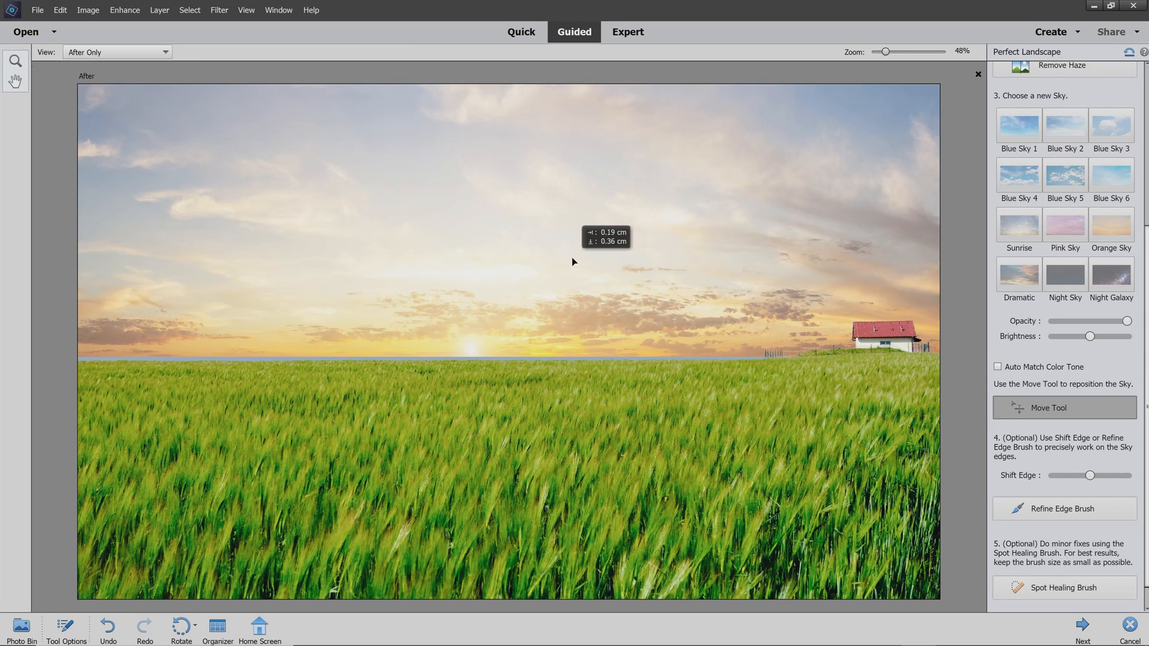
{"action": "left_click_drag", "start_coordinate": [574, 262], "coordinate": [576, 274]}
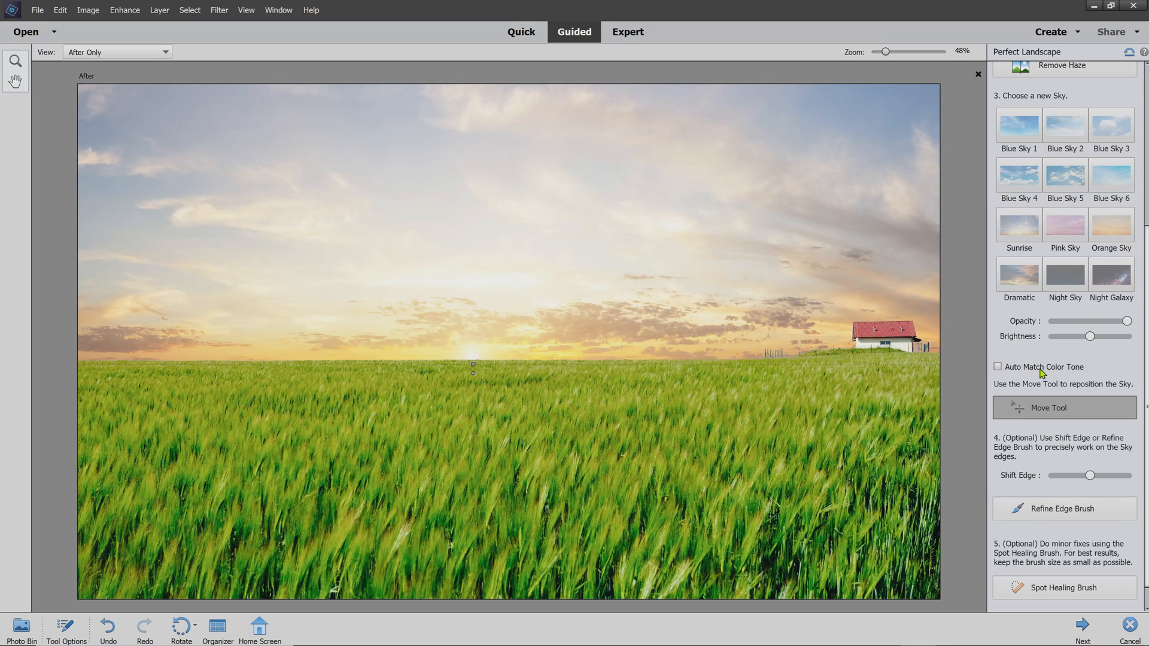
{"action": "left_click", "coordinate": [997, 368]}
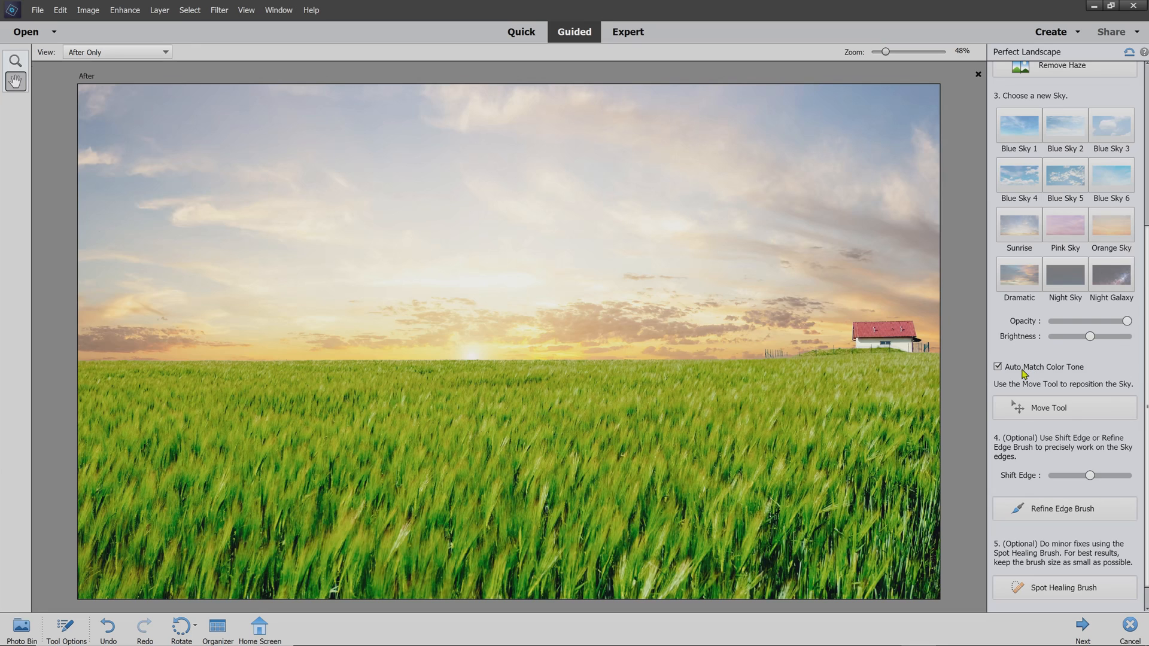
{"action": "left_click", "coordinate": [999, 368]}
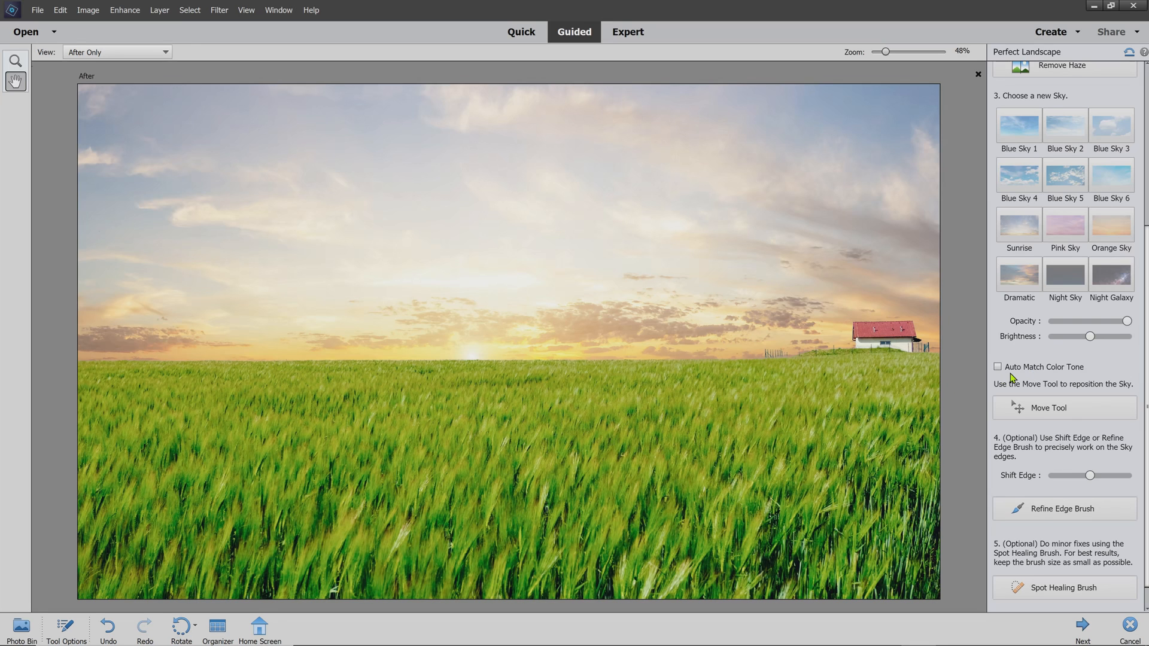
{"action": "mouse_move", "coordinate": [541, 386]}
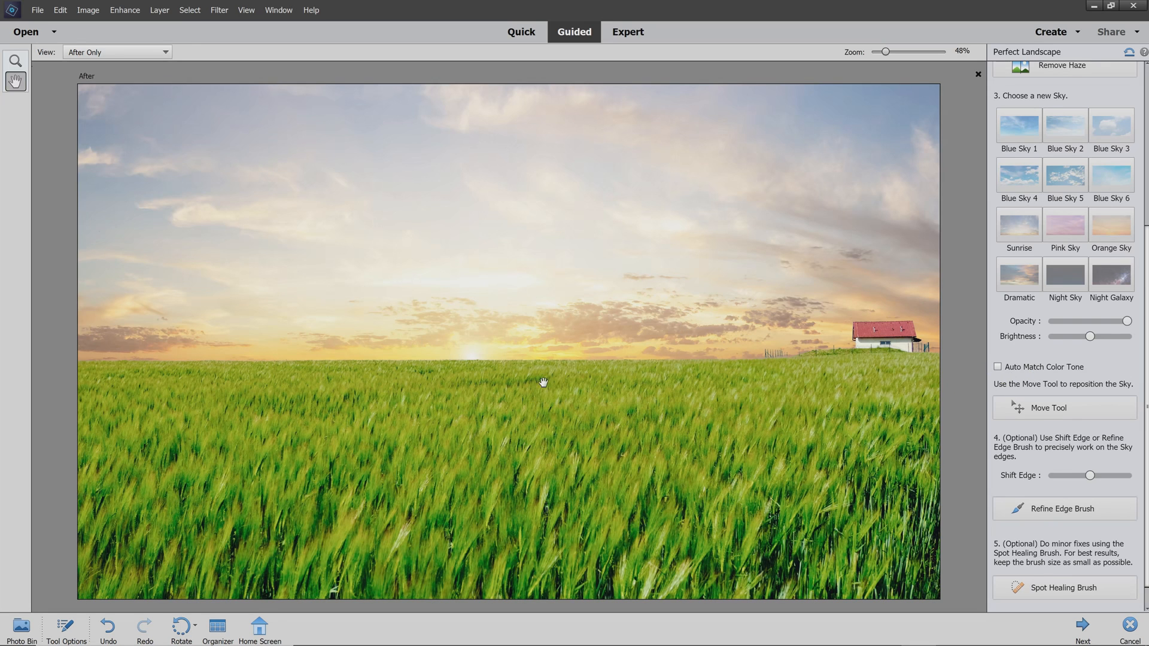
{"action": "mouse_move", "coordinate": [480, 337]}
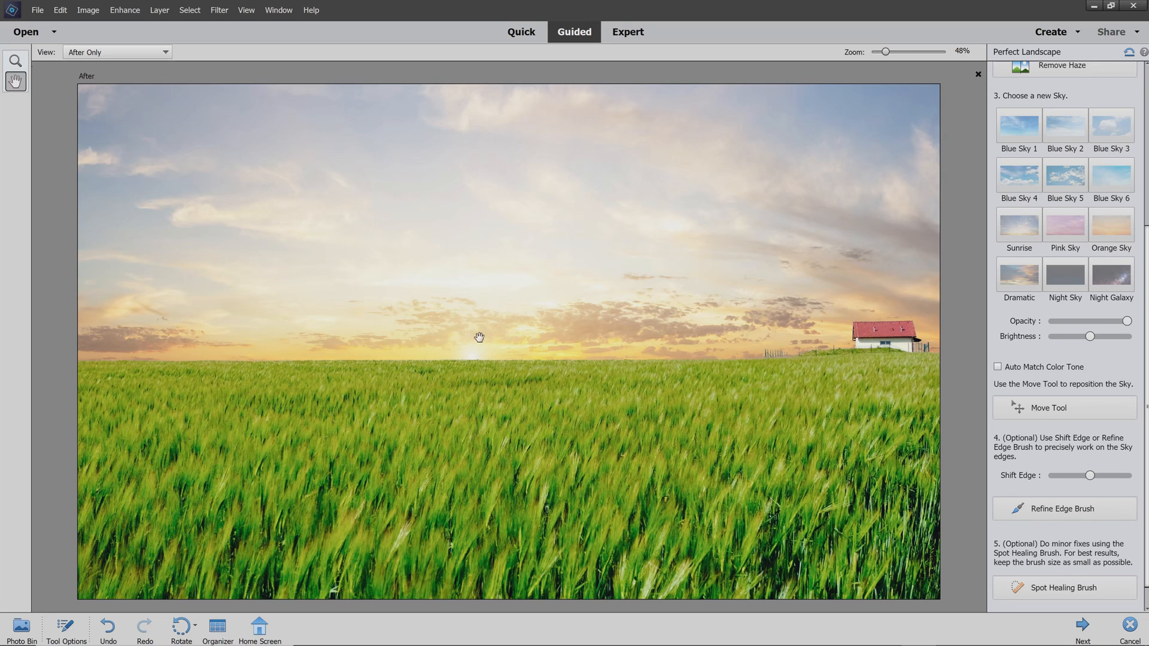
{"action": "mouse_move", "coordinate": [861, 342]}
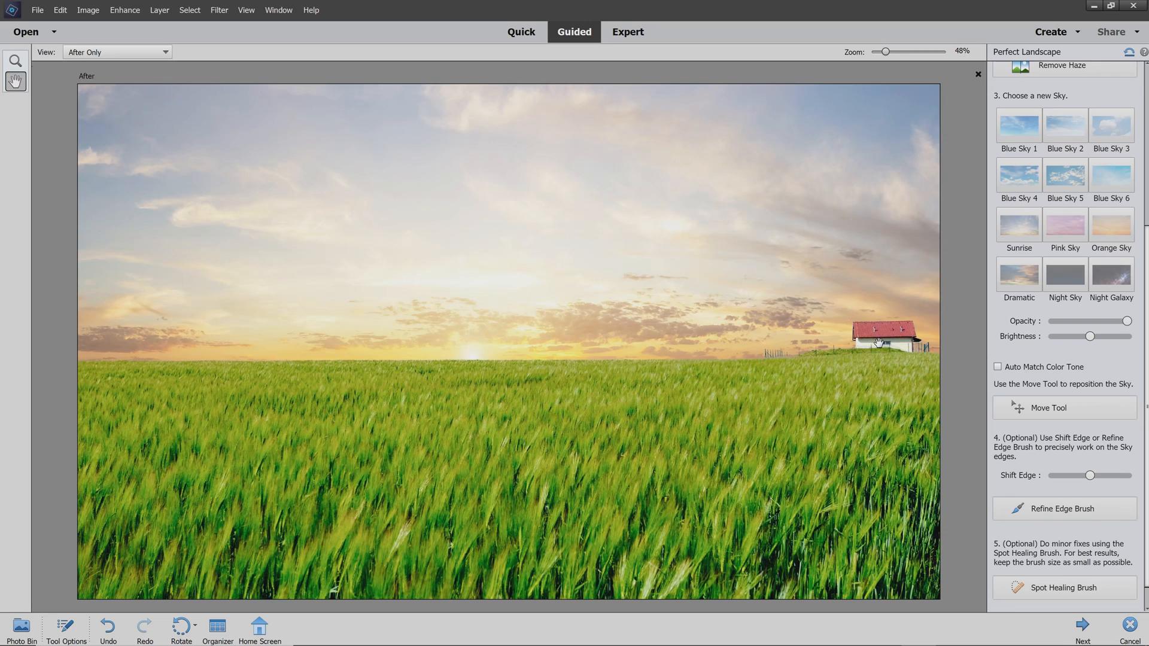
{"action": "mouse_move", "coordinate": [729, 376]}
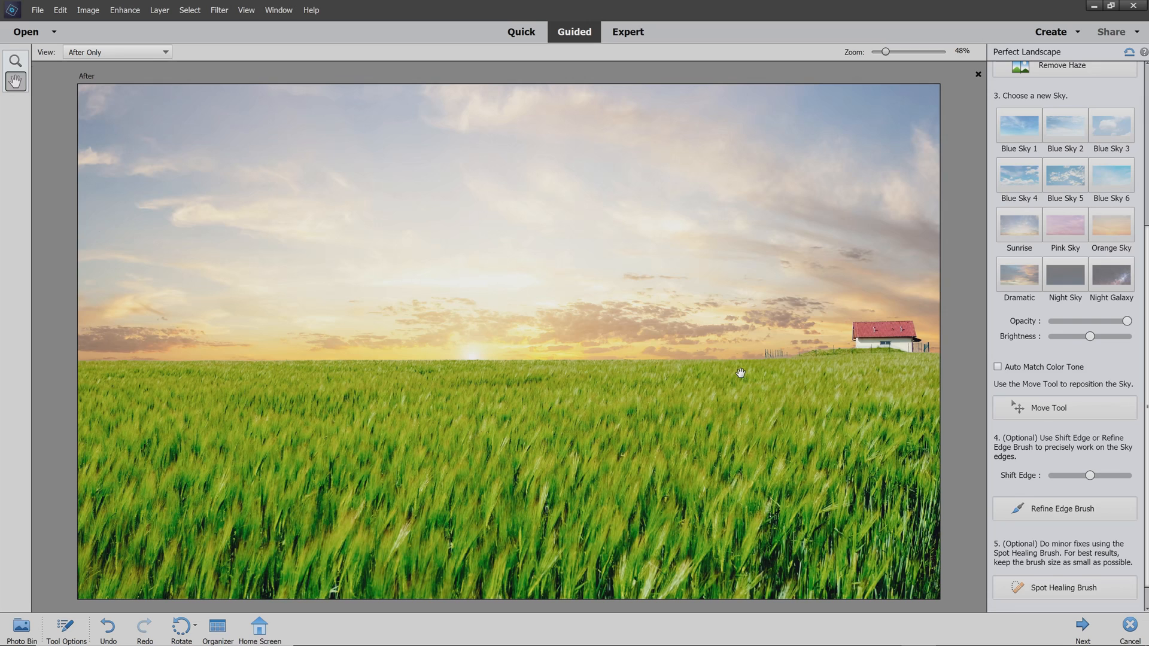
{"action": "mouse_move", "coordinate": [622, 338]}
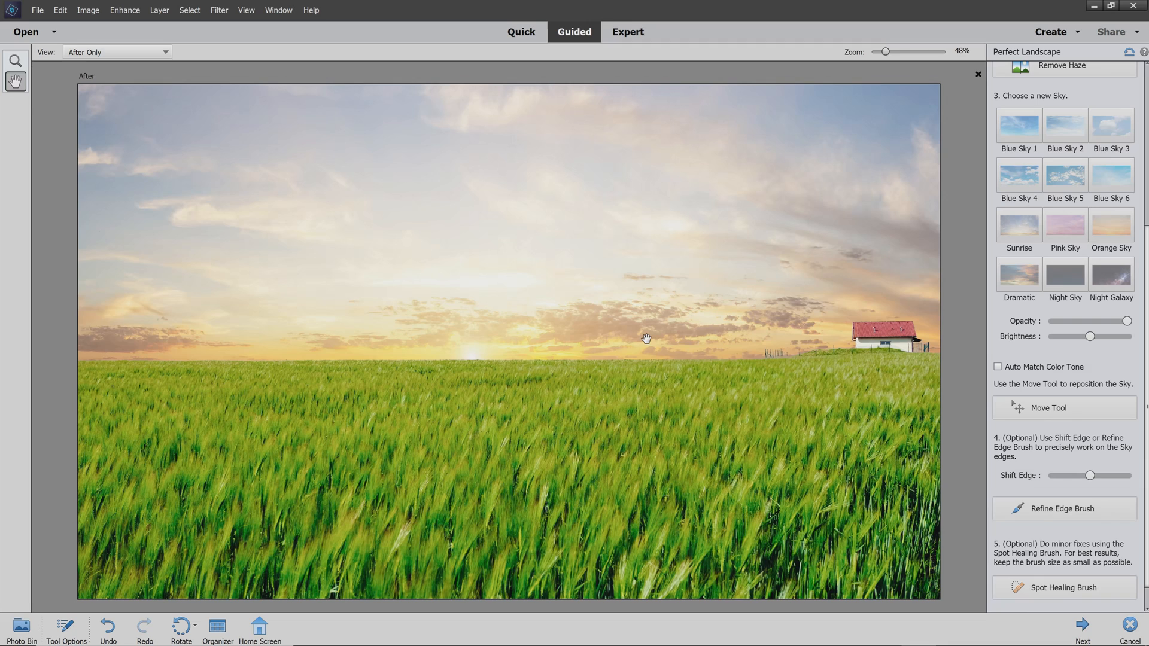
{"action": "mouse_move", "coordinate": [583, 362]}
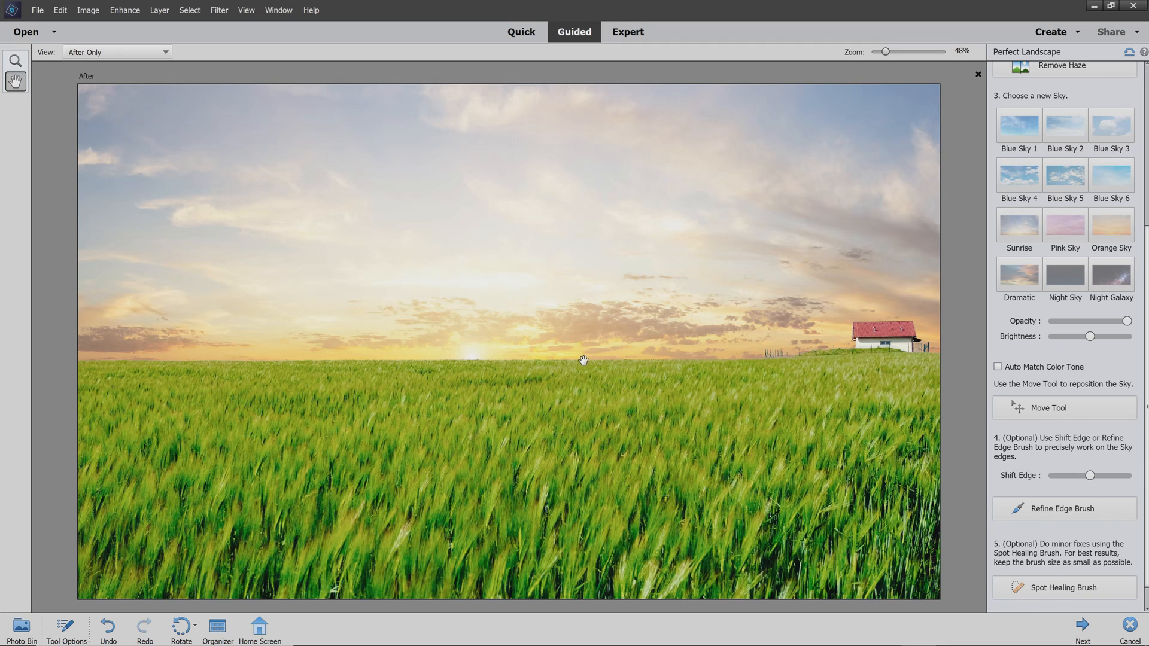
{"action": "mouse_move", "coordinate": [575, 338]}
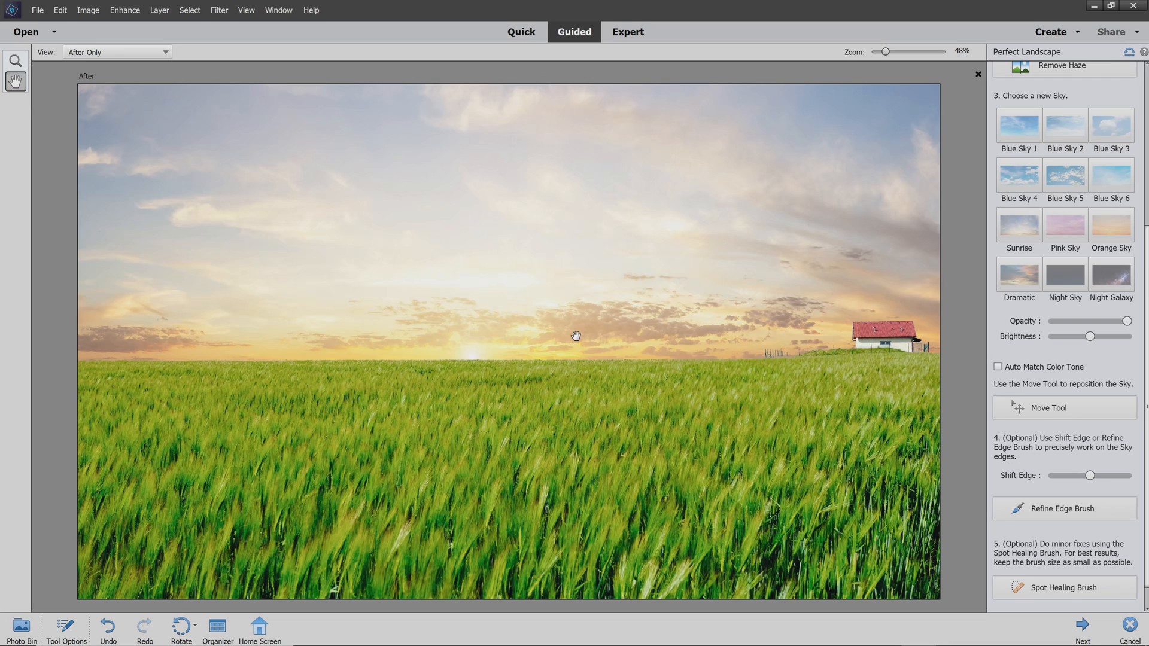
{"action": "mouse_move", "coordinate": [699, 361]}
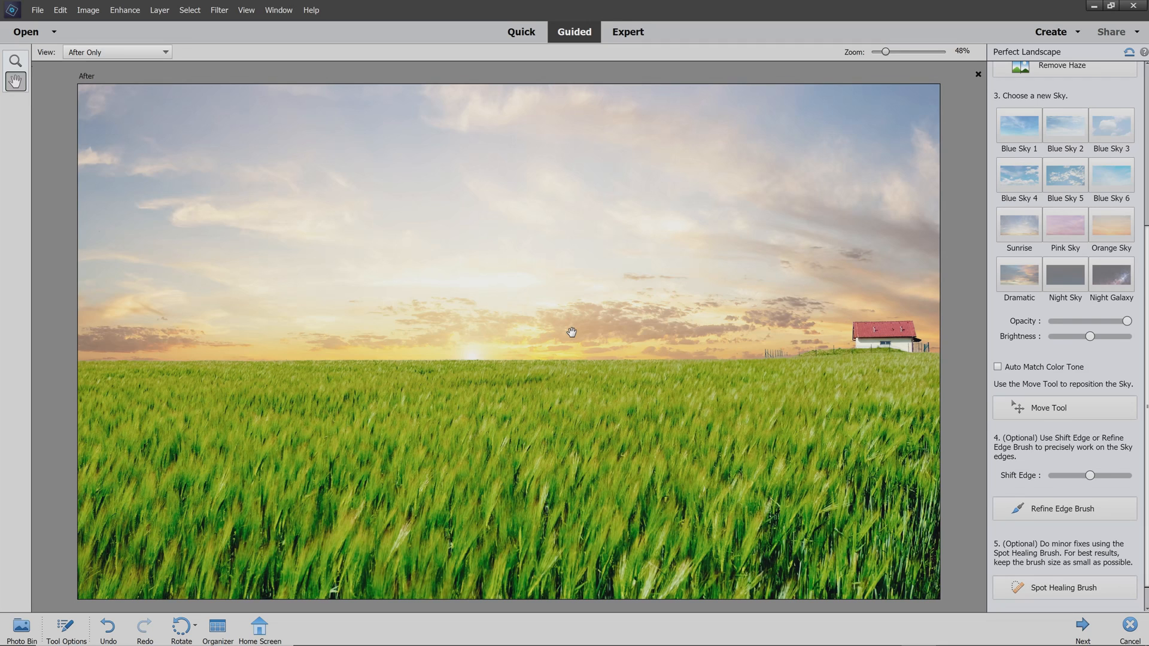
{"action": "mouse_move", "coordinate": [613, 360]}
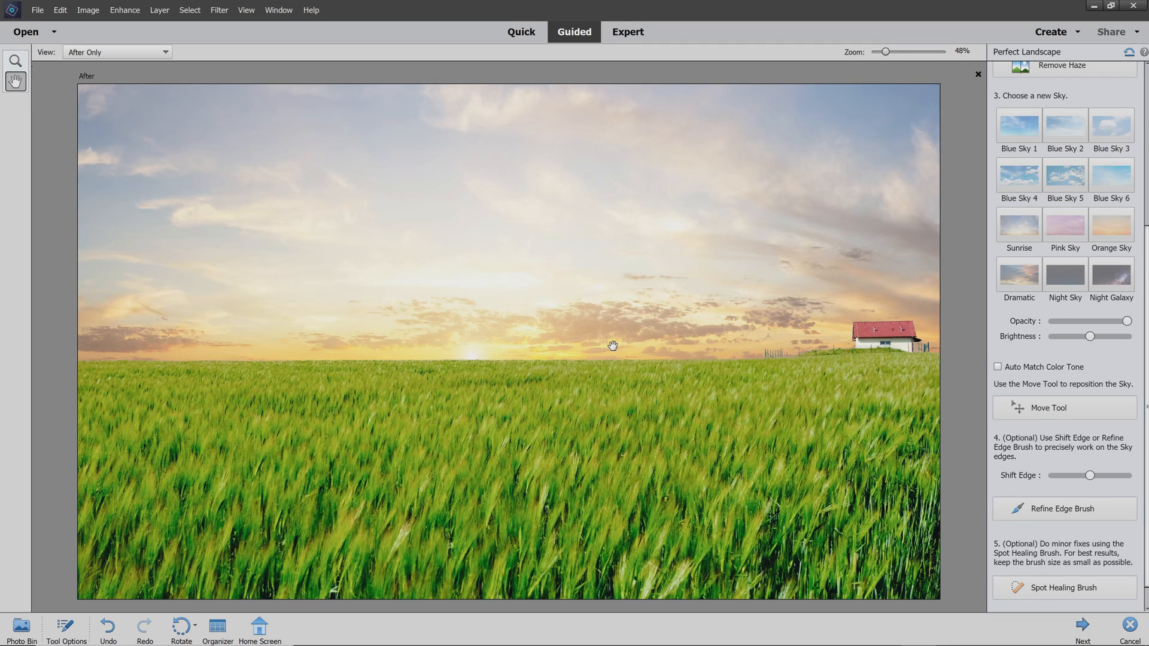
{"action": "mouse_move", "coordinate": [690, 314]}
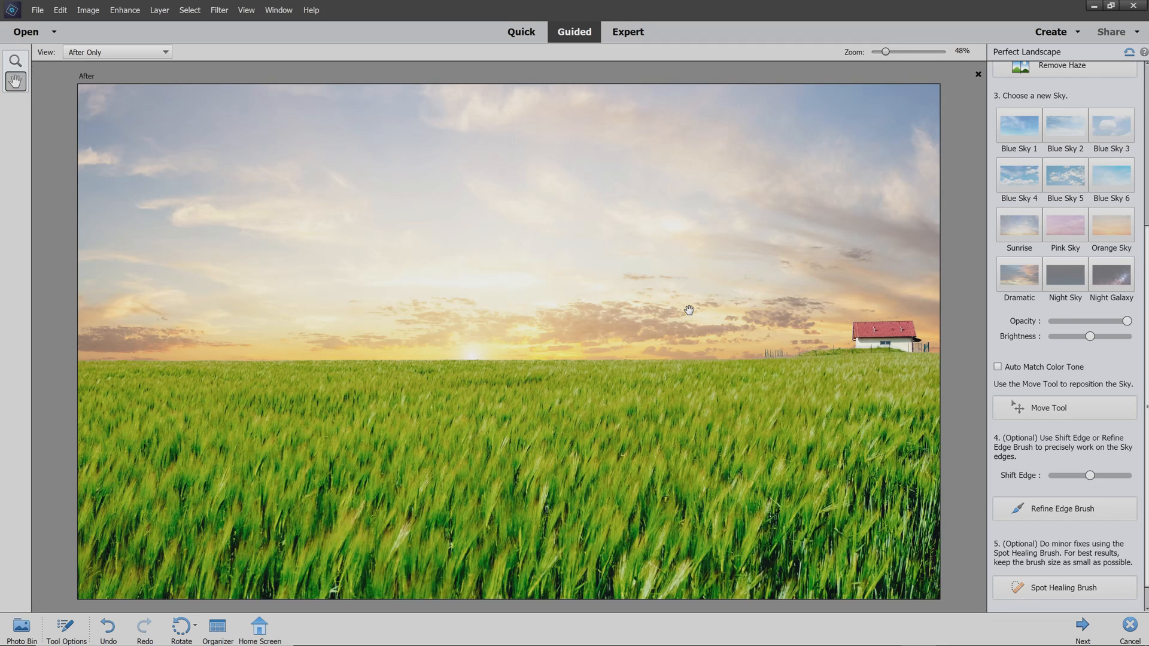
{"action": "mouse_move", "coordinate": [667, 349]}
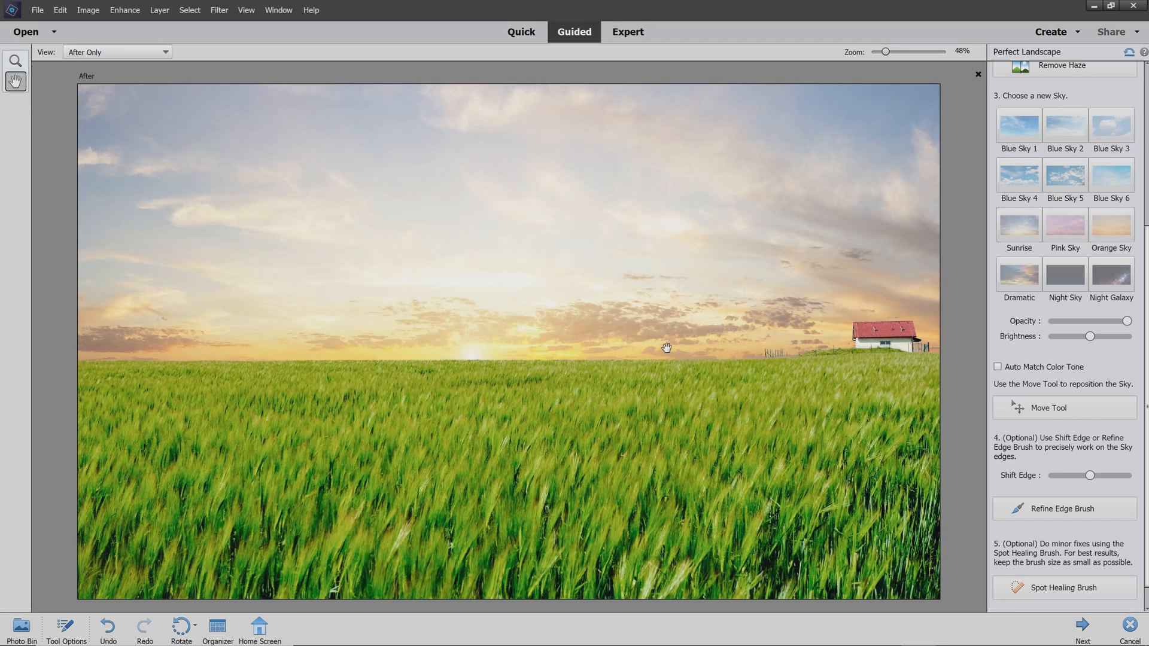
{"action": "mouse_move", "coordinate": [640, 350]}
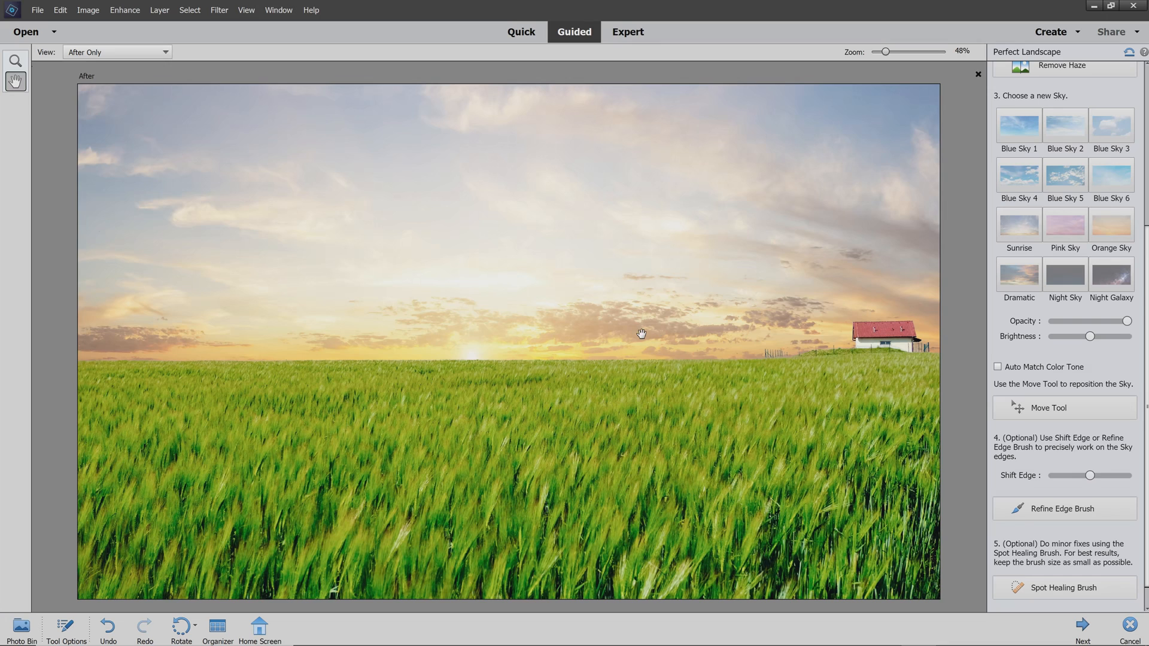
{"action": "mouse_move", "coordinate": [272, 119]}
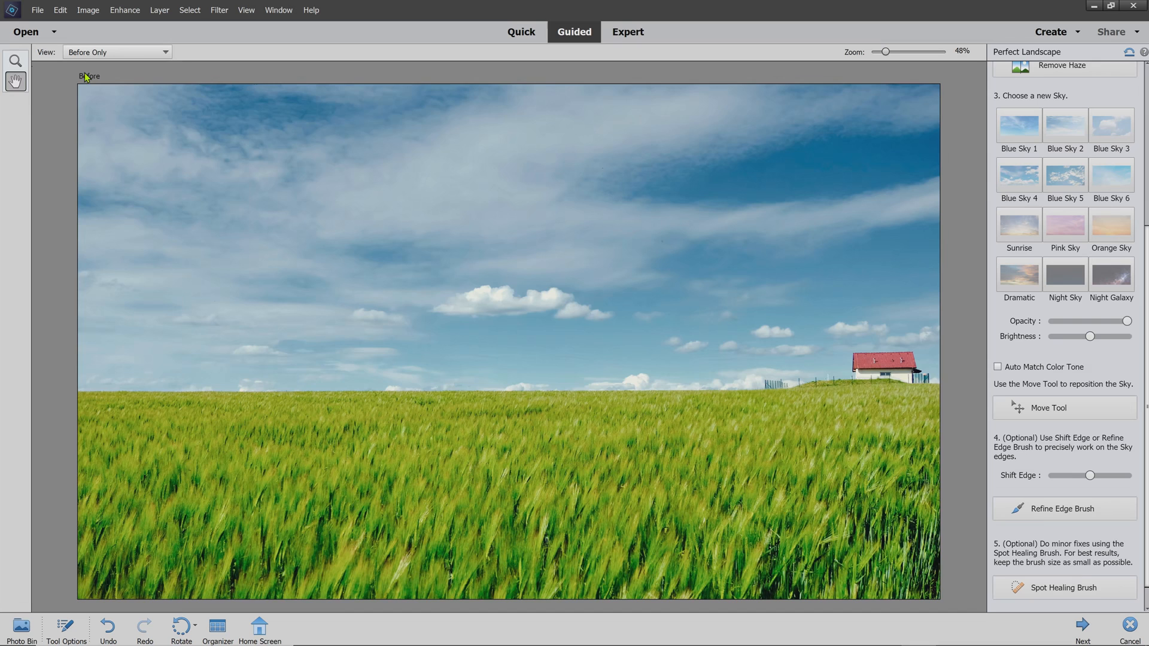
Step: Show Before & After - Horizontal comparison, then return to After Only view
{"action": "left_click", "coordinate": [118, 51]}
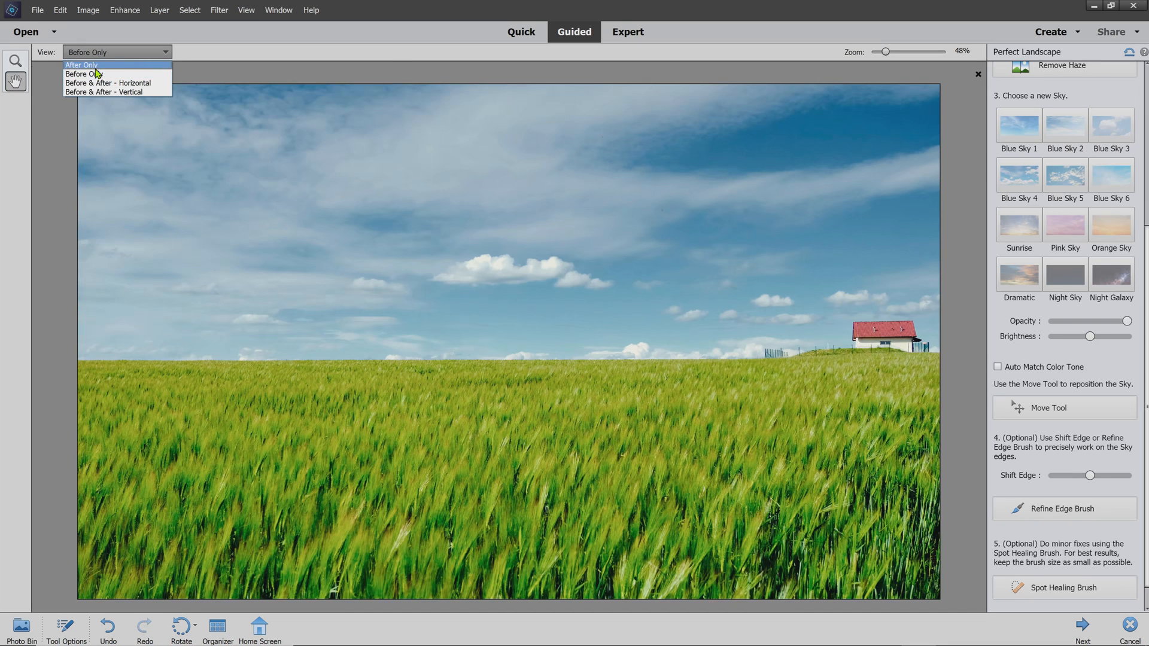
{"action": "left_click", "coordinate": [83, 65]}
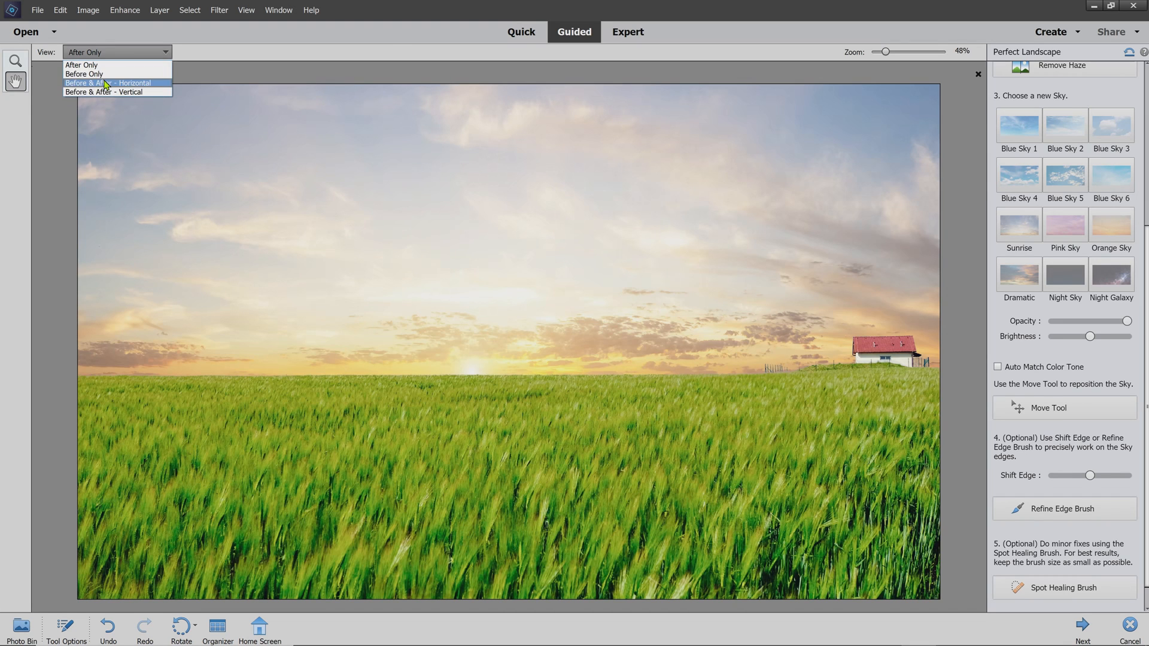
{"action": "left_click", "coordinate": [108, 83]}
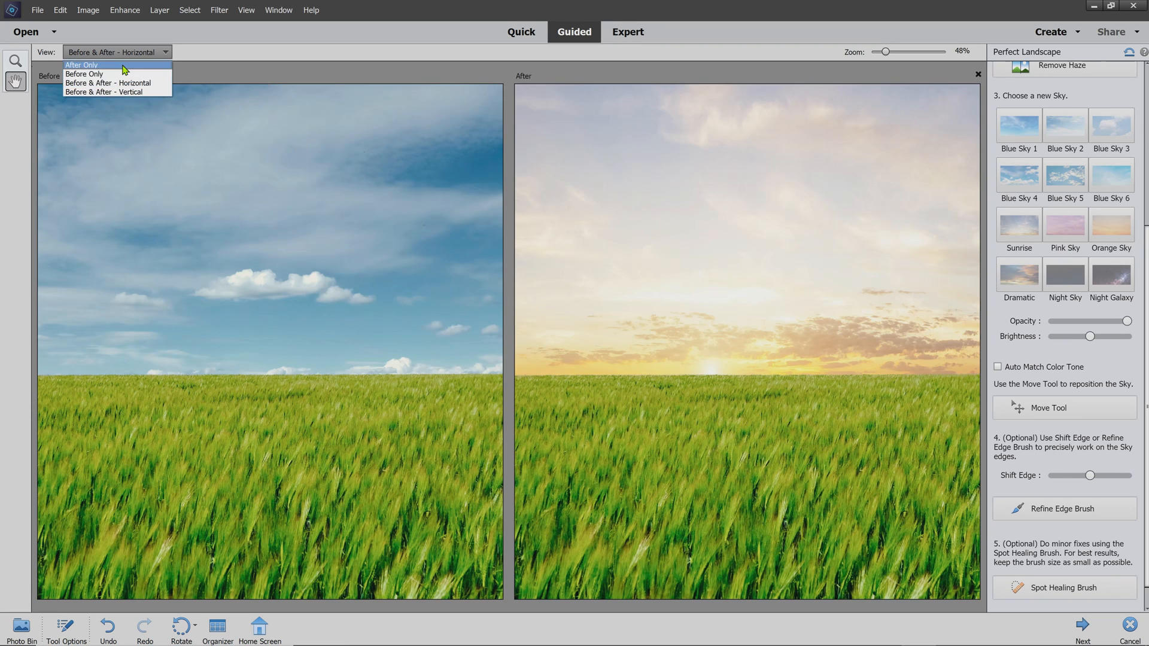
{"action": "left_click", "coordinate": [89, 65]}
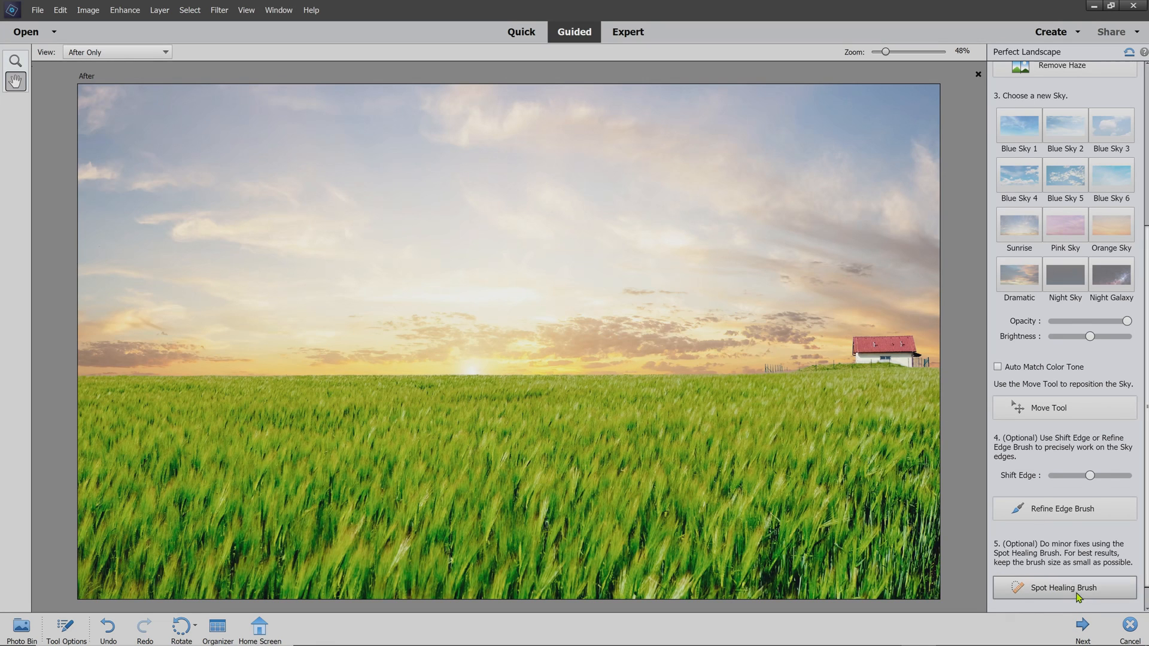
Step: Choose Next to finish the Perfect Landscape edit and reach the save and continue-editing choices
{"action": "left_click", "coordinate": [1066, 588]}
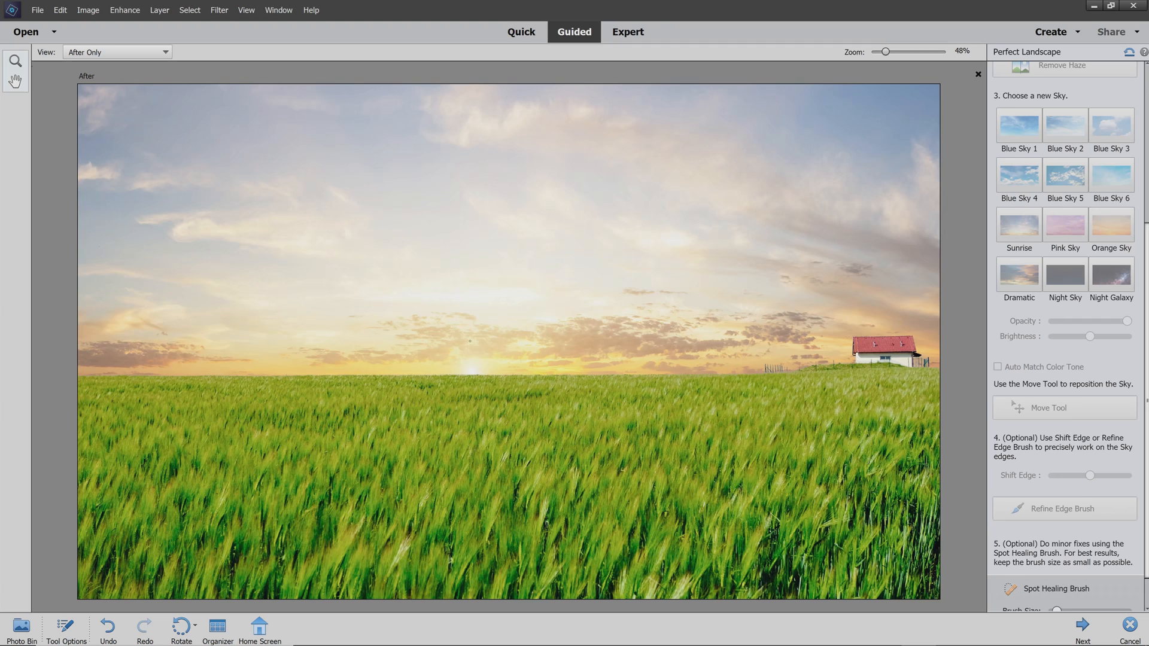
{"action": "mouse_move", "coordinate": [1007, 516]}
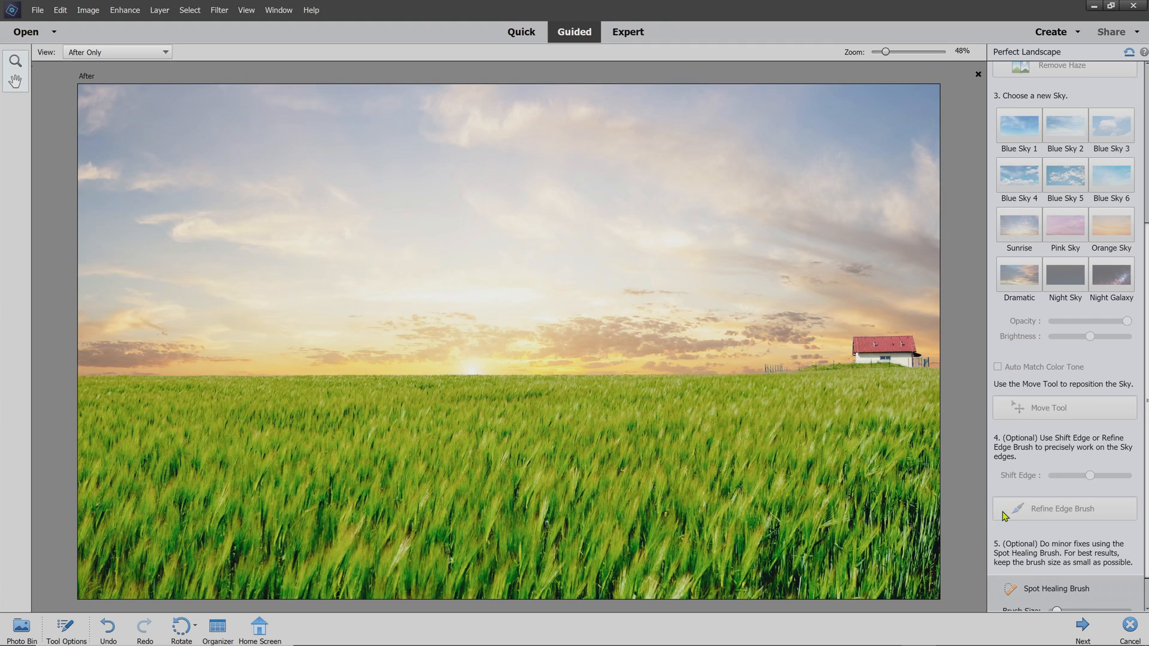
{"action": "left_click", "coordinate": [1082, 629]}
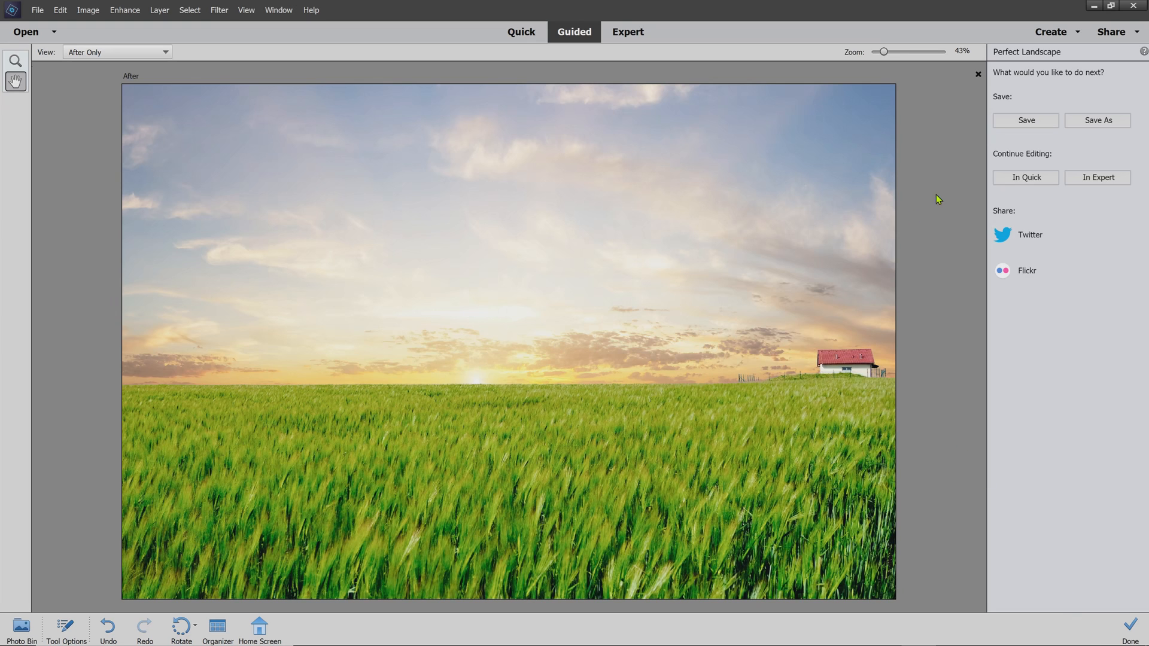
{"action": "mouse_move", "coordinate": [1063, 165]}
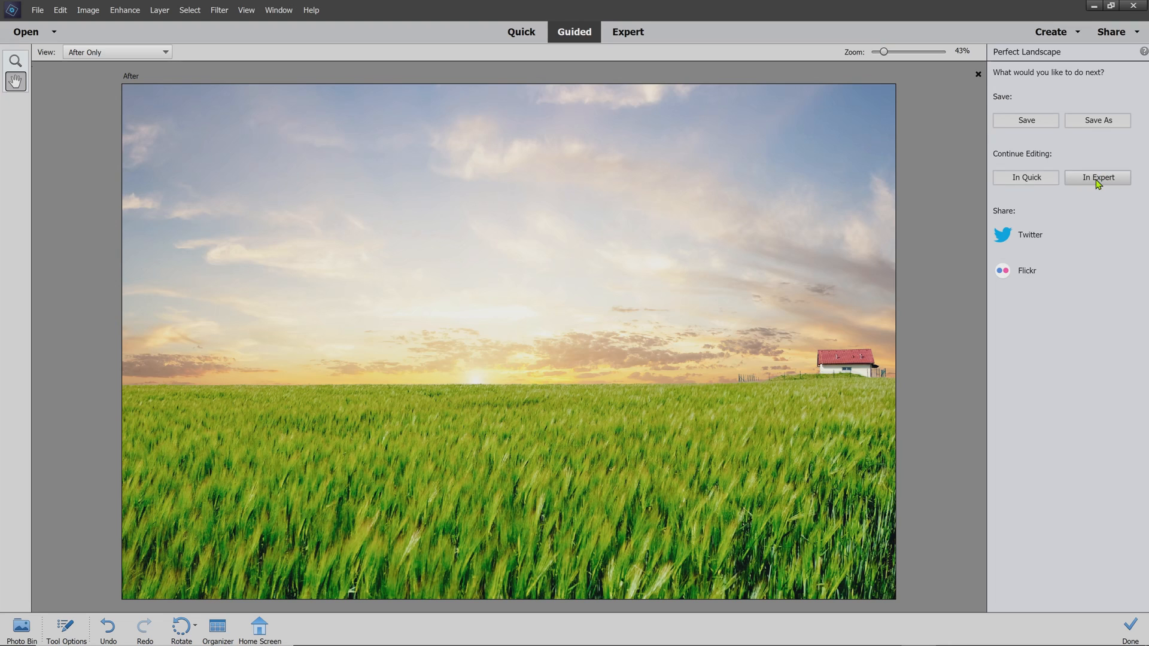
{"action": "mouse_move", "coordinate": [1114, 206]}
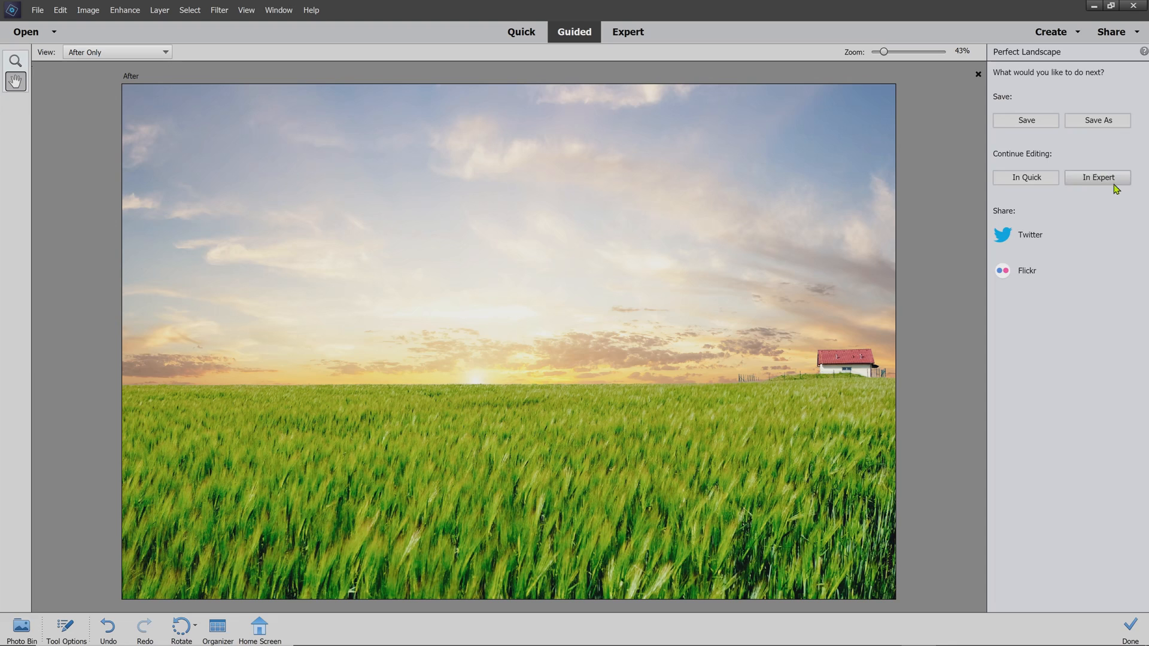
Step: Continue editing In Expert, toggling the PerfectLandscape layer's visibility off and back on to compare
{"action": "left_click", "coordinate": [1096, 177]}
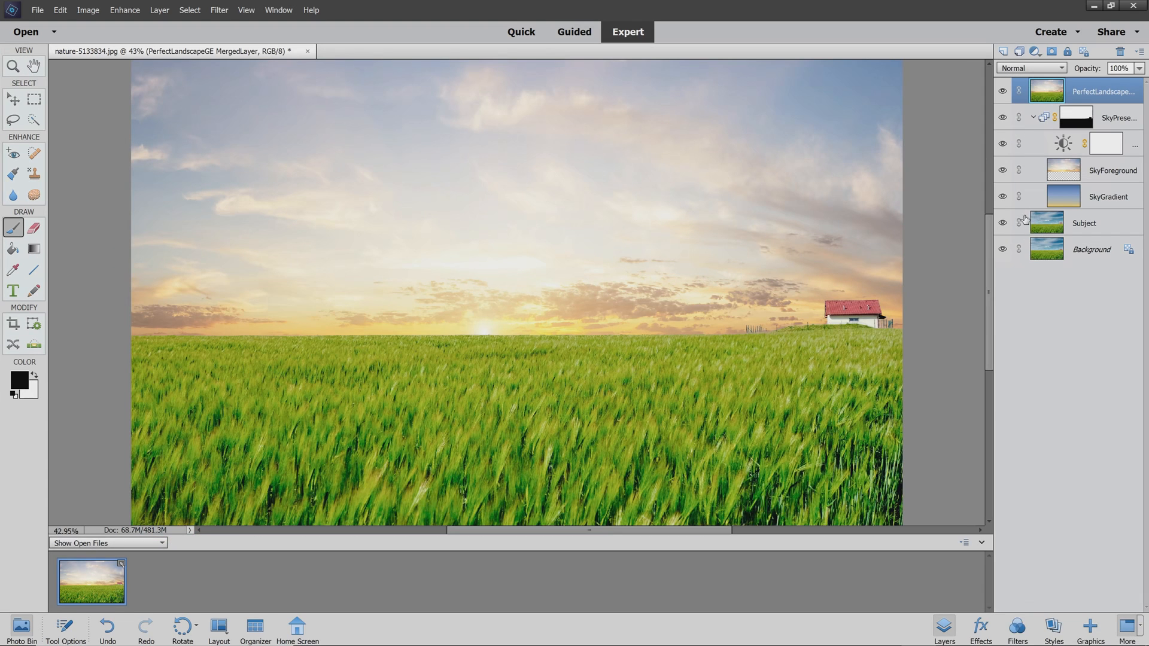
{"action": "mouse_move", "coordinate": [1001, 91]}
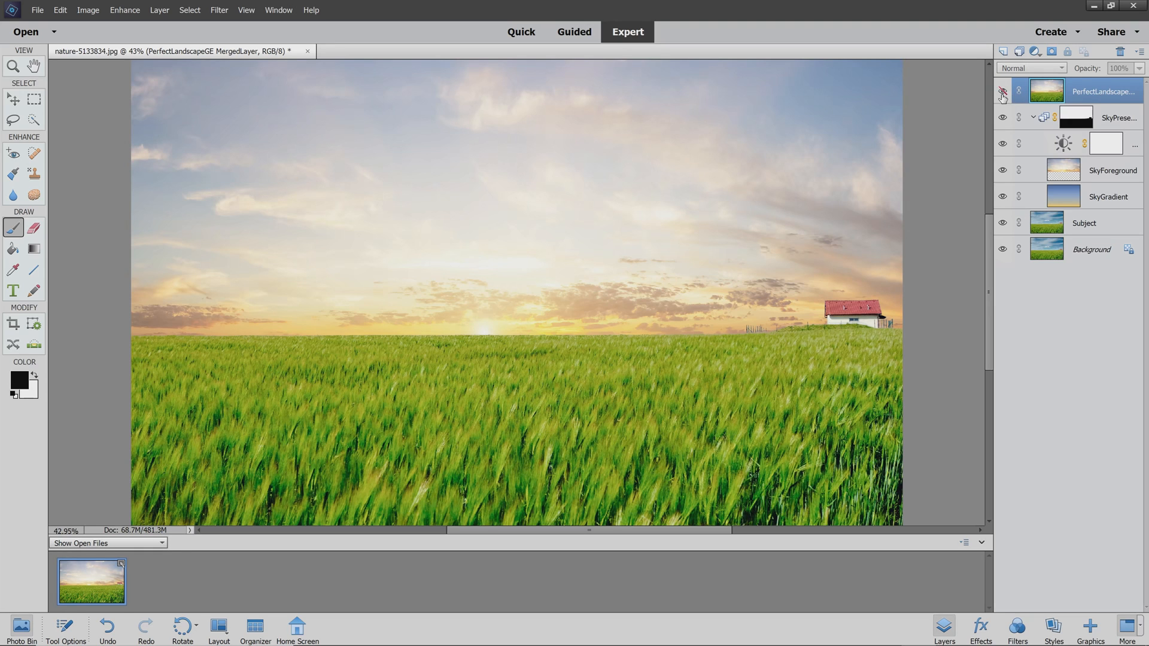
{"action": "left_click", "coordinate": [1000, 91]}
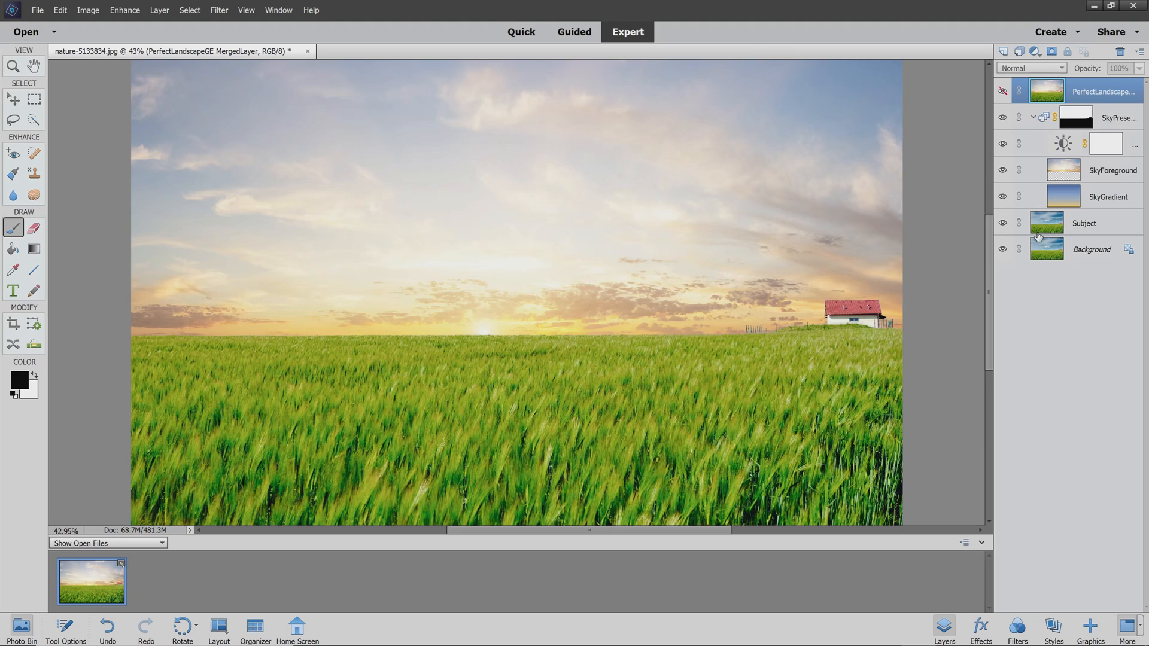
{"action": "left_click", "coordinate": [1096, 122]}
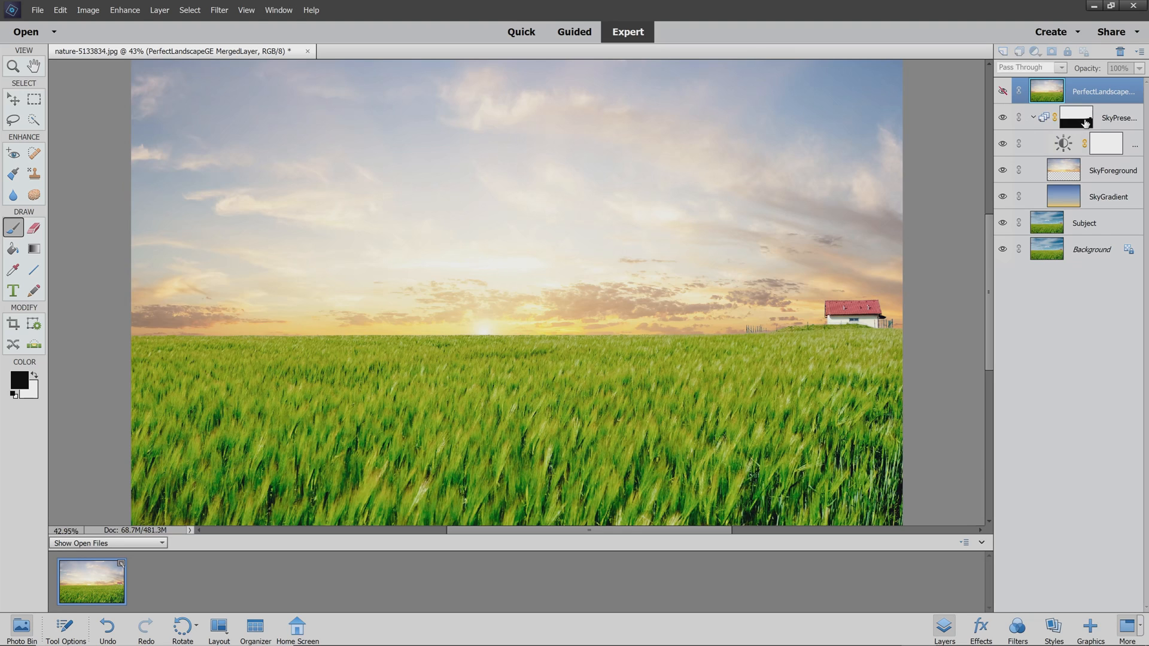
{"action": "left_click", "coordinate": [1081, 117]}
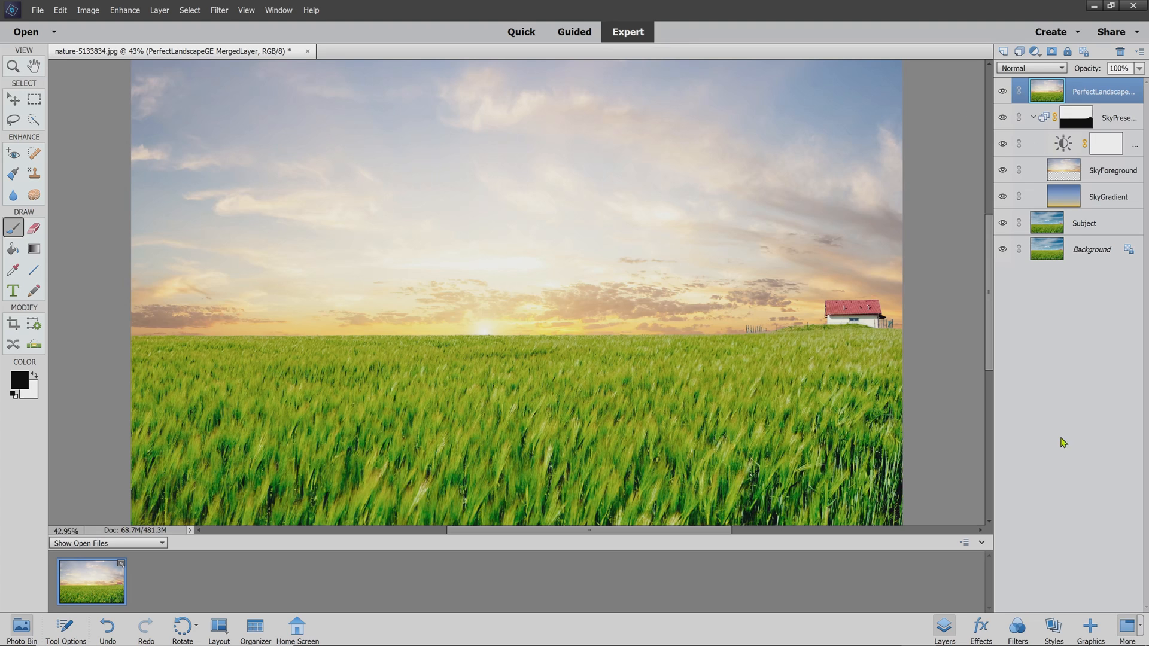
Step: Add a Hue/Saturation adjustment layer with overall Saturation raised slightly to +6
{"action": "left_click", "coordinate": [1036, 50]}
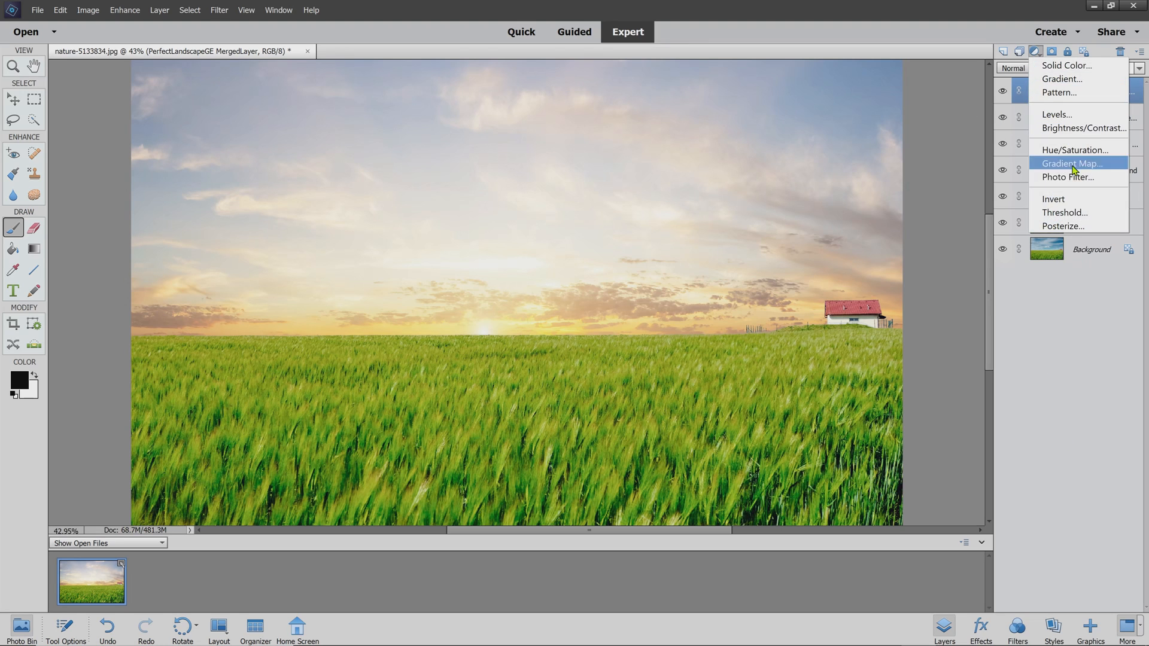
{"action": "mouse_move", "coordinate": [1073, 158]}
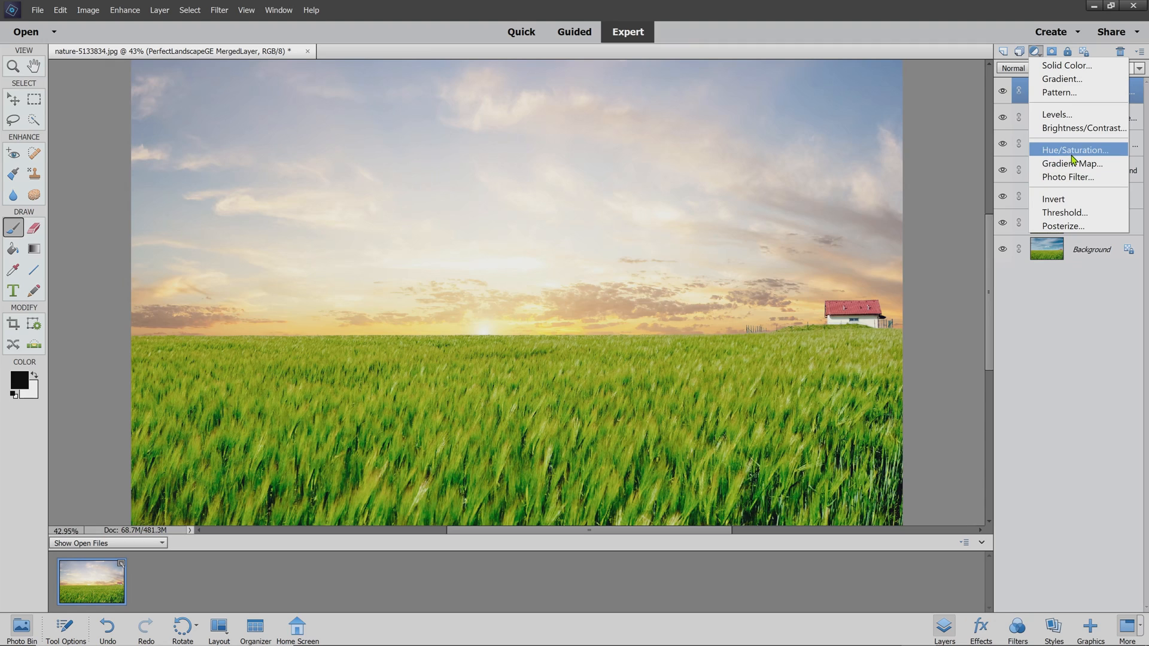
{"action": "left_click", "coordinate": [1075, 150]}
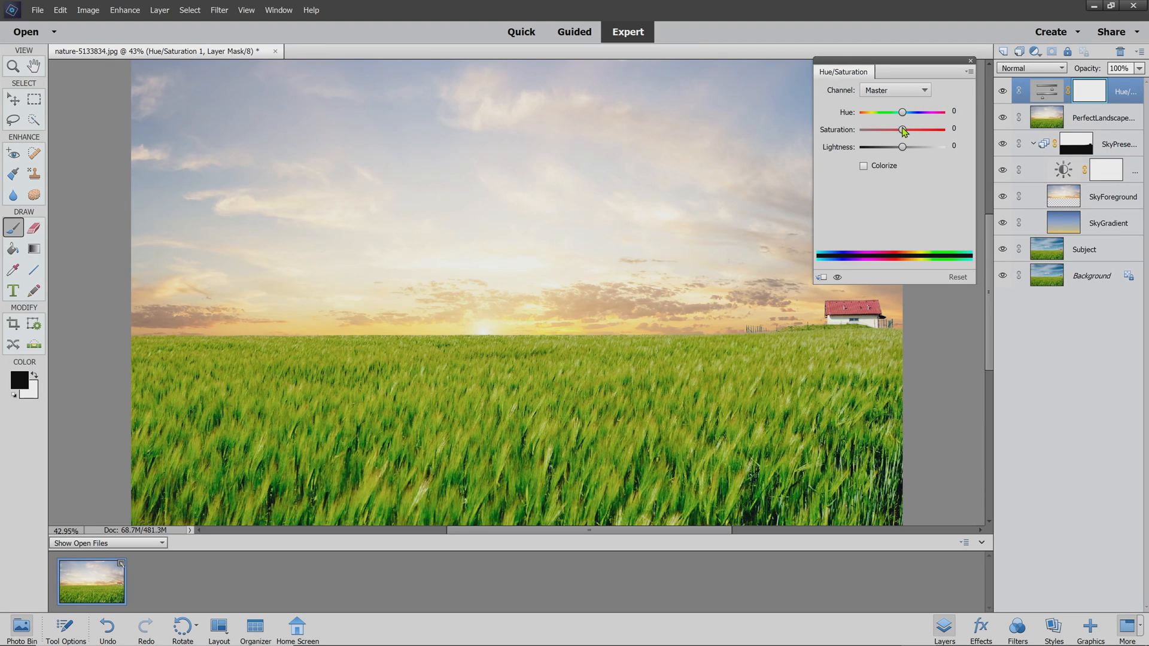
{"action": "left_click_drag", "start_coordinate": [902, 129], "coordinate": [910, 129]}
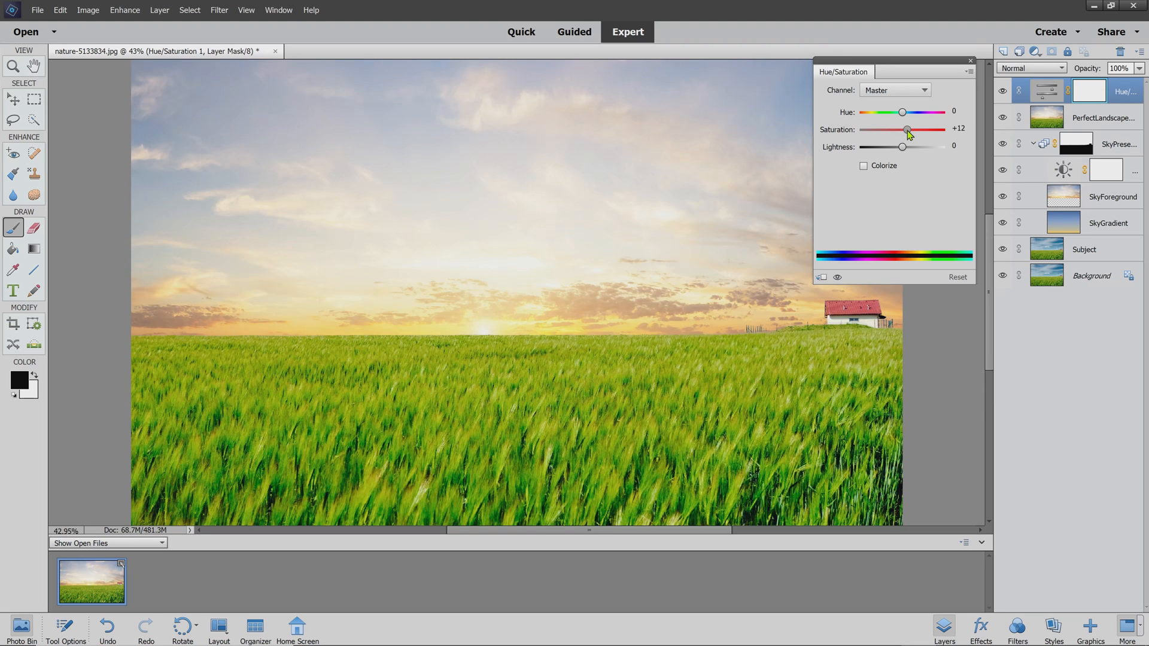
{"action": "left_click_drag", "start_coordinate": [909, 130], "coordinate": [903, 129]}
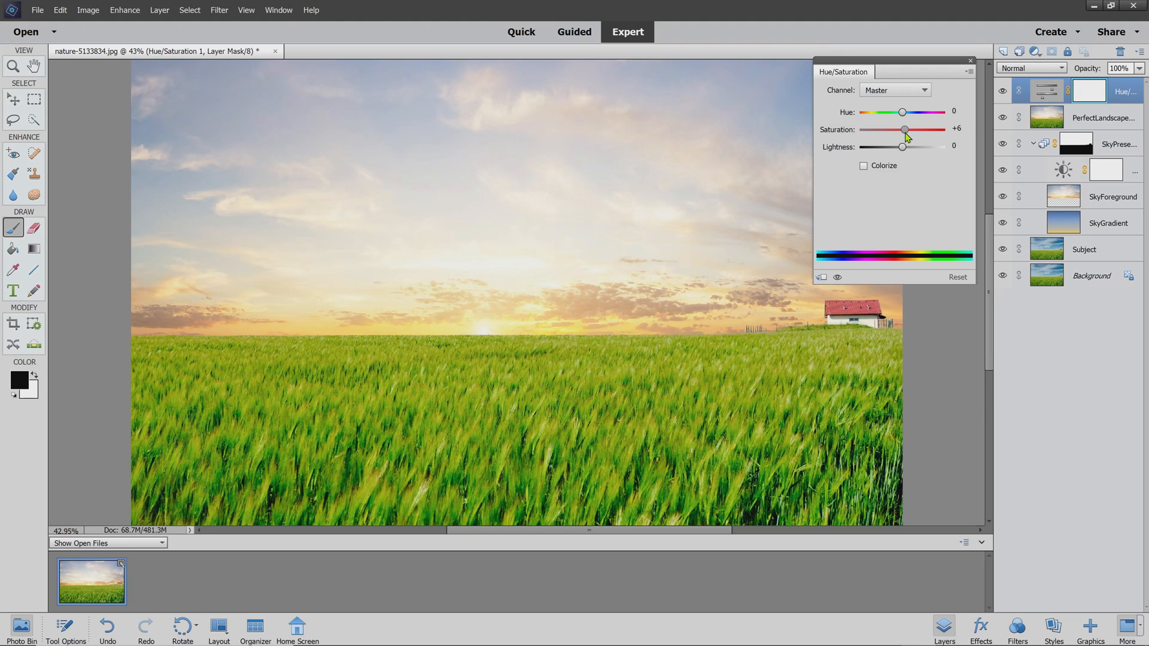
{"action": "left_click", "coordinate": [919, 90]}
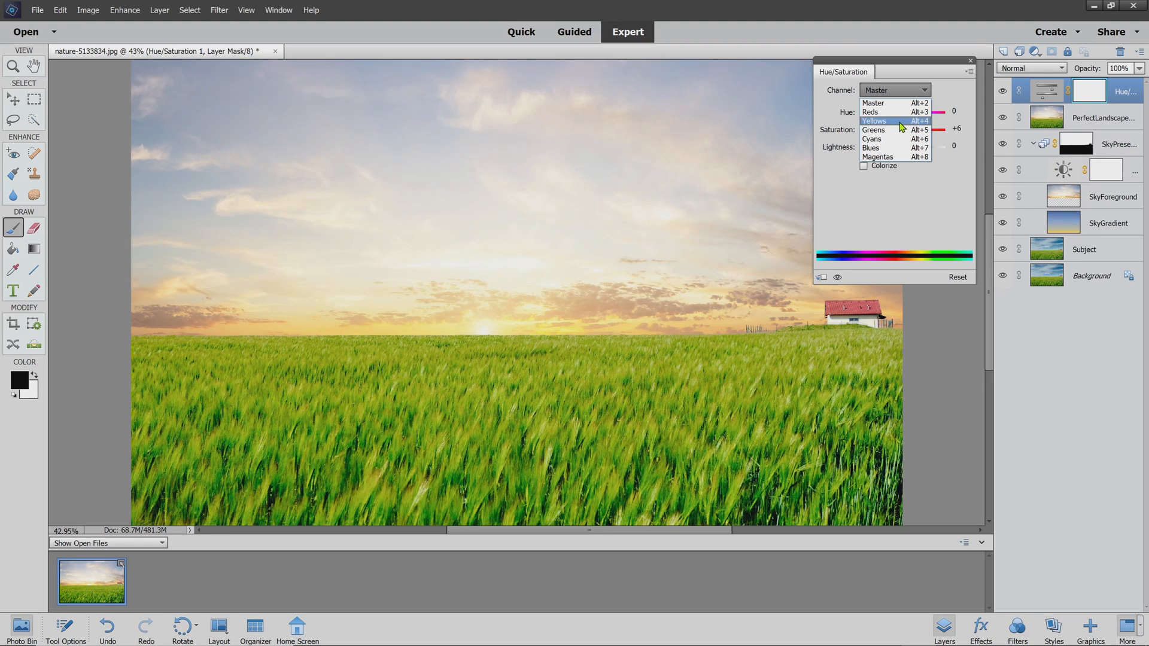
Step: Limit the adjustment to Blues, raise their saturation and settle lightness back near neutral at +1
{"action": "left_click", "coordinate": [872, 148]}
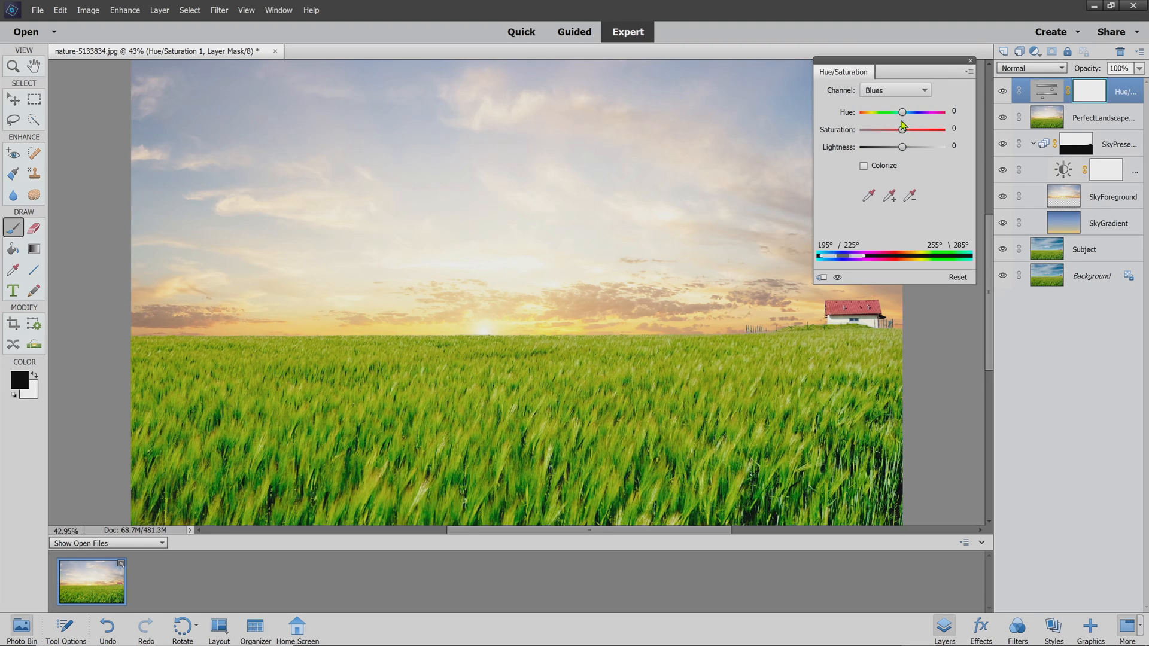
{"action": "left_click_drag", "start_coordinate": [903, 129], "coordinate": [912, 130]}
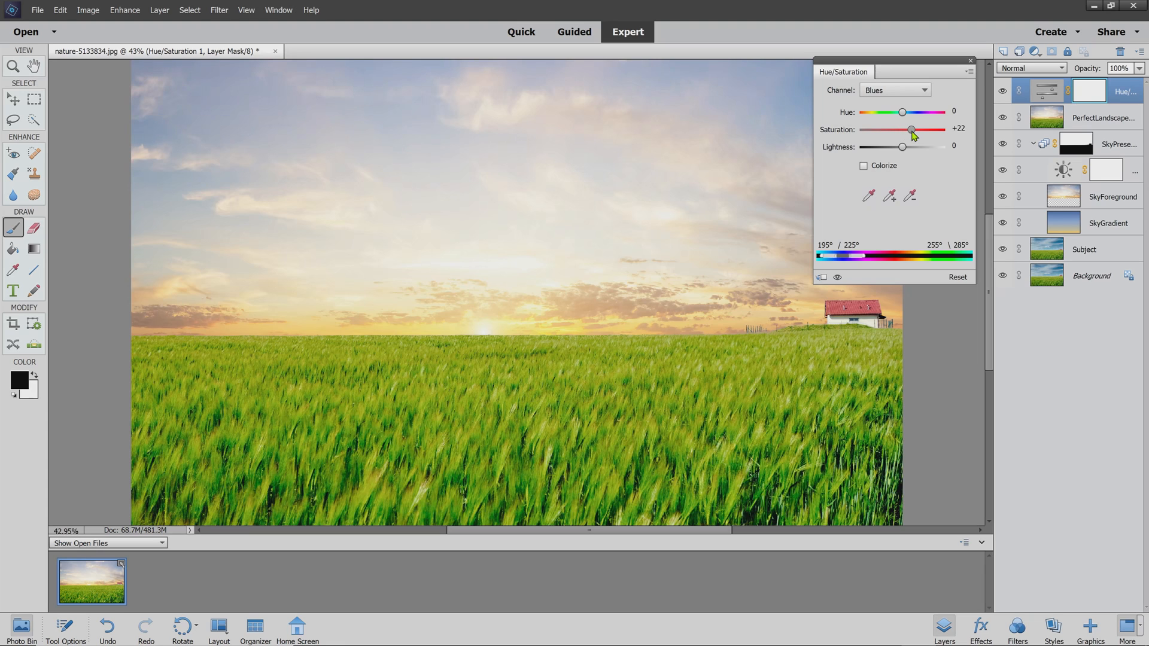
{"action": "left_click_drag", "start_coordinate": [903, 146], "coordinate": [900, 146]}
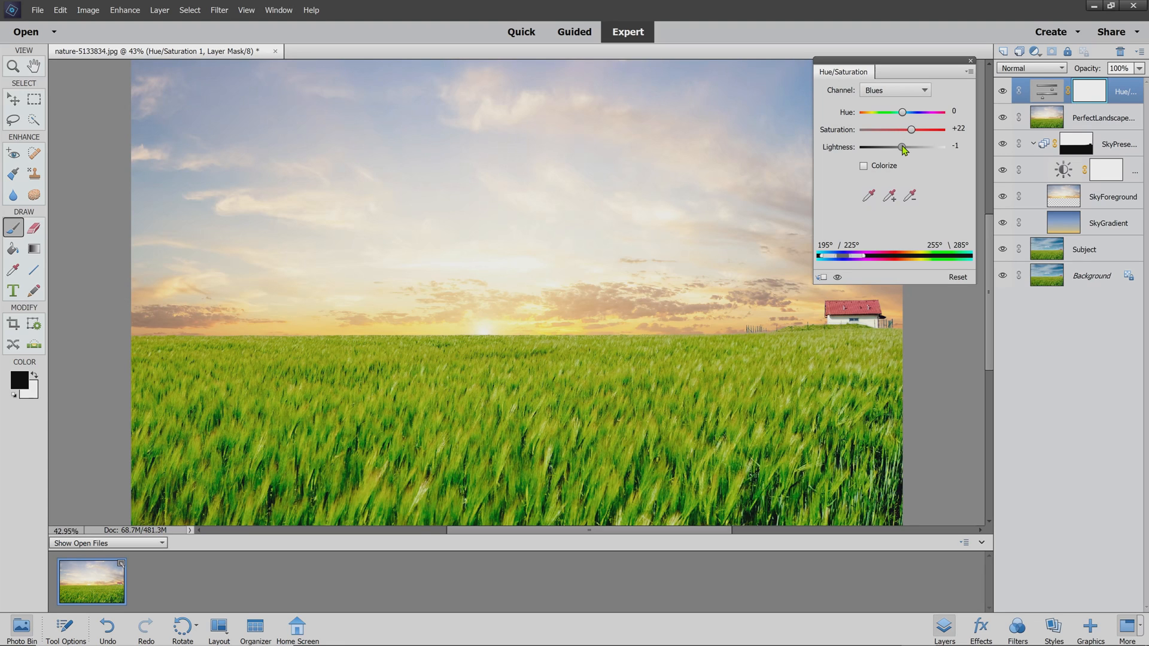
{"action": "left_click_drag", "start_coordinate": [901, 146], "coordinate": [896, 146]}
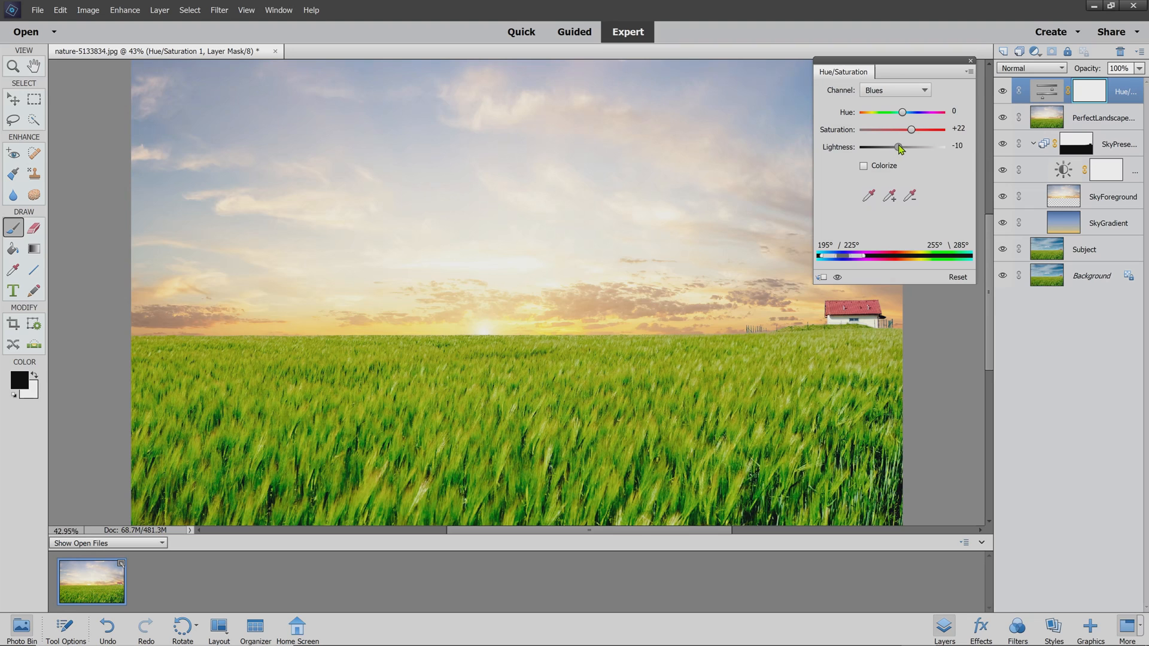
{"action": "left_click_drag", "start_coordinate": [900, 146], "coordinate": [893, 146]}
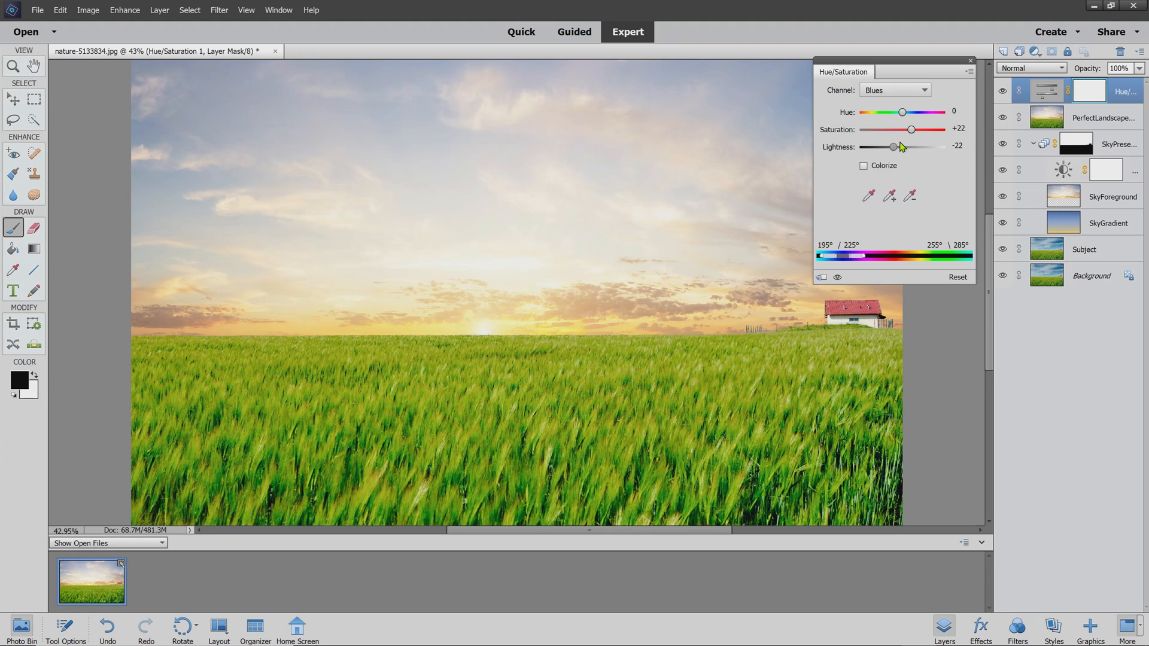
{"action": "left_click_drag", "start_coordinate": [893, 146], "coordinate": [903, 146]}
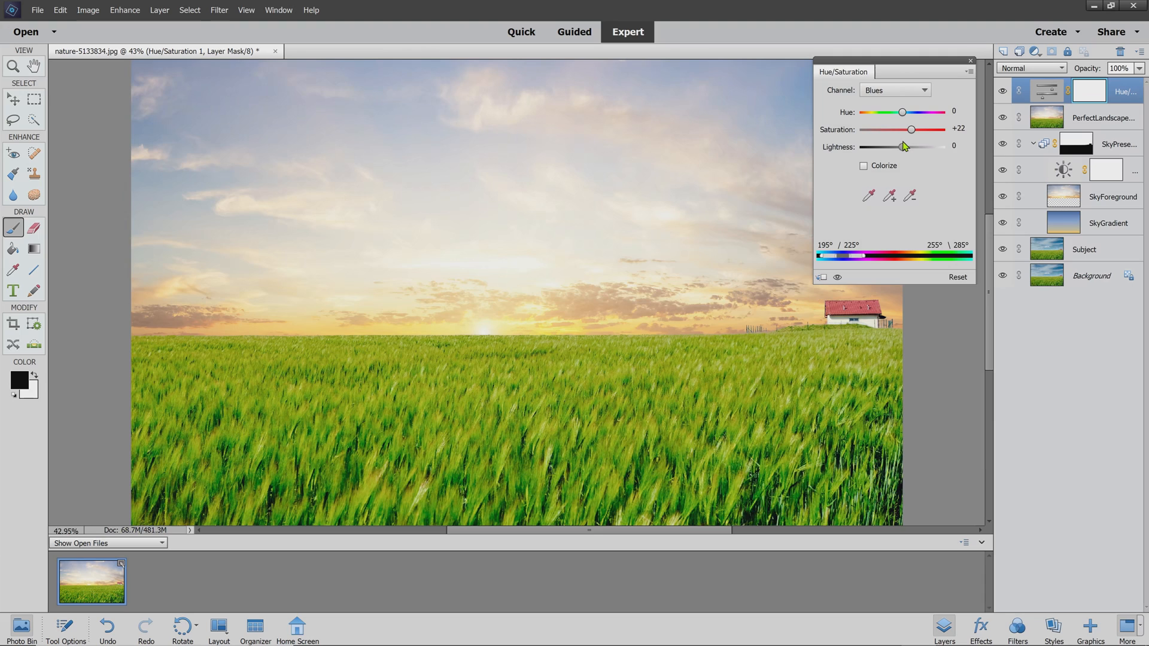
{"action": "left_click_drag", "start_coordinate": [902, 146], "coordinate": [904, 146]}
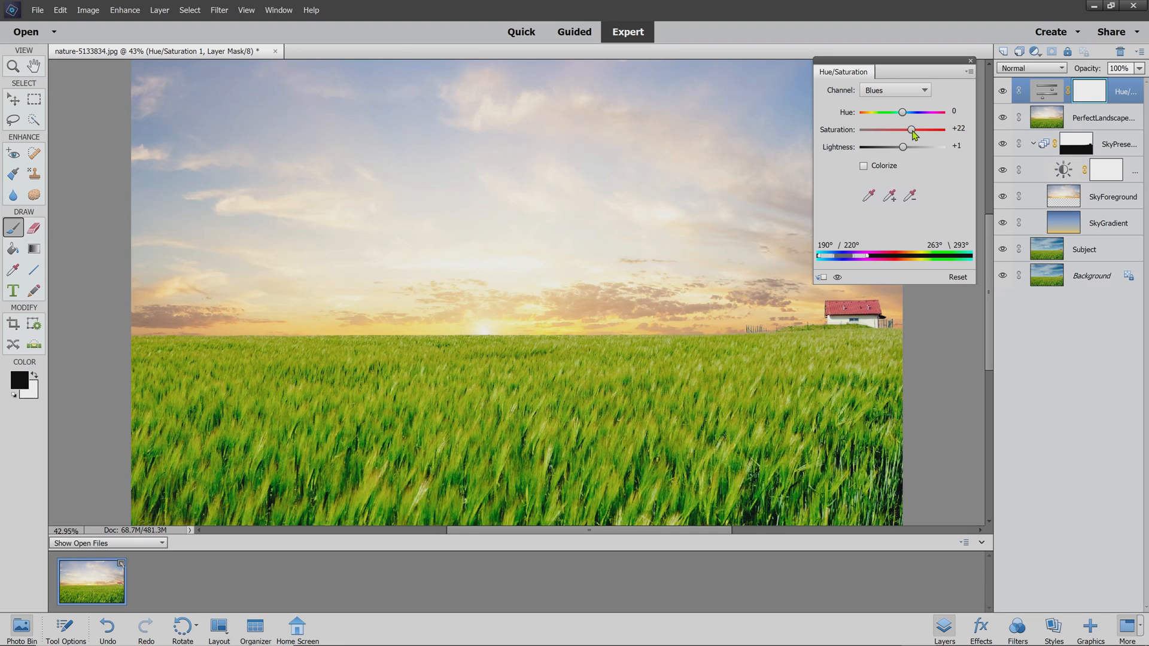
Step: Fine-tune the blues' saturation down to +19 and move the settings panel off the sky
{"action": "left_click_drag", "start_coordinate": [914, 130], "coordinate": [912, 129]}
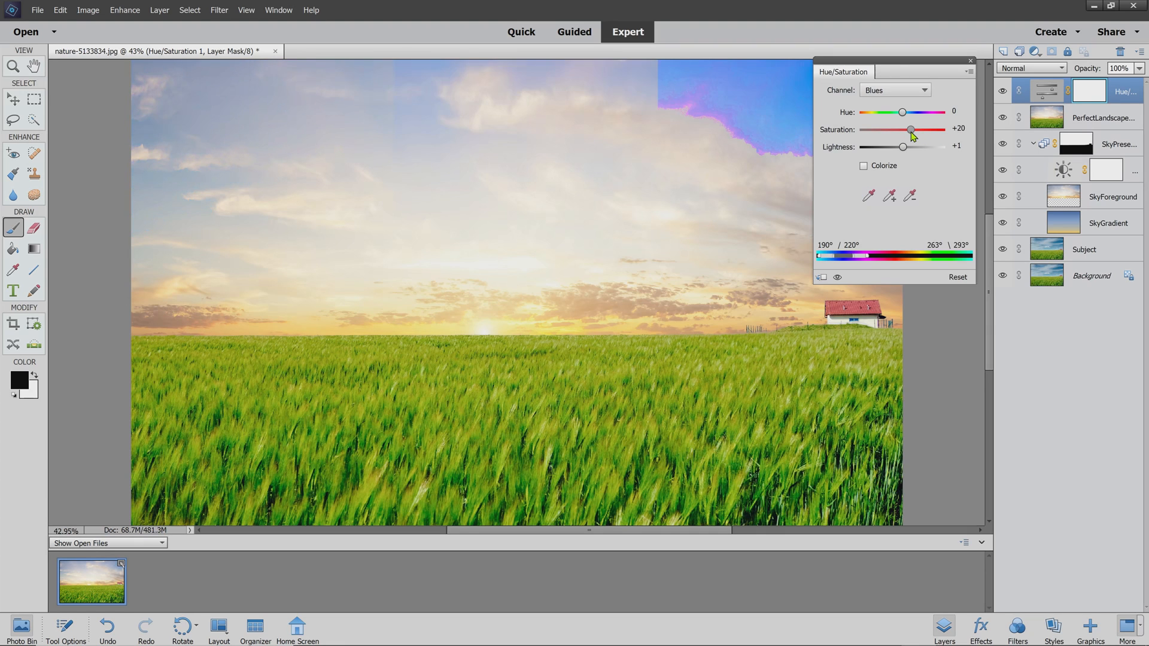
{"action": "left_click_drag", "start_coordinate": [913, 129], "coordinate": [911, 130]}
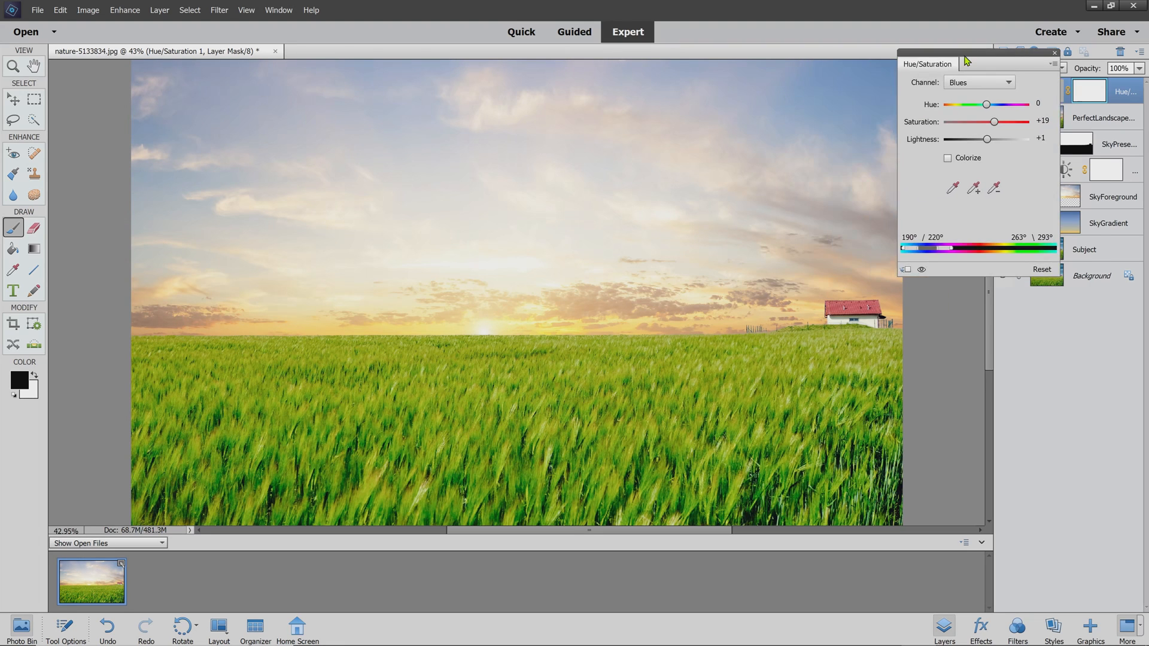
{"action": "left_click_drag", "start_coordinate": [966, 60], "coordinate": [1005, 65]}
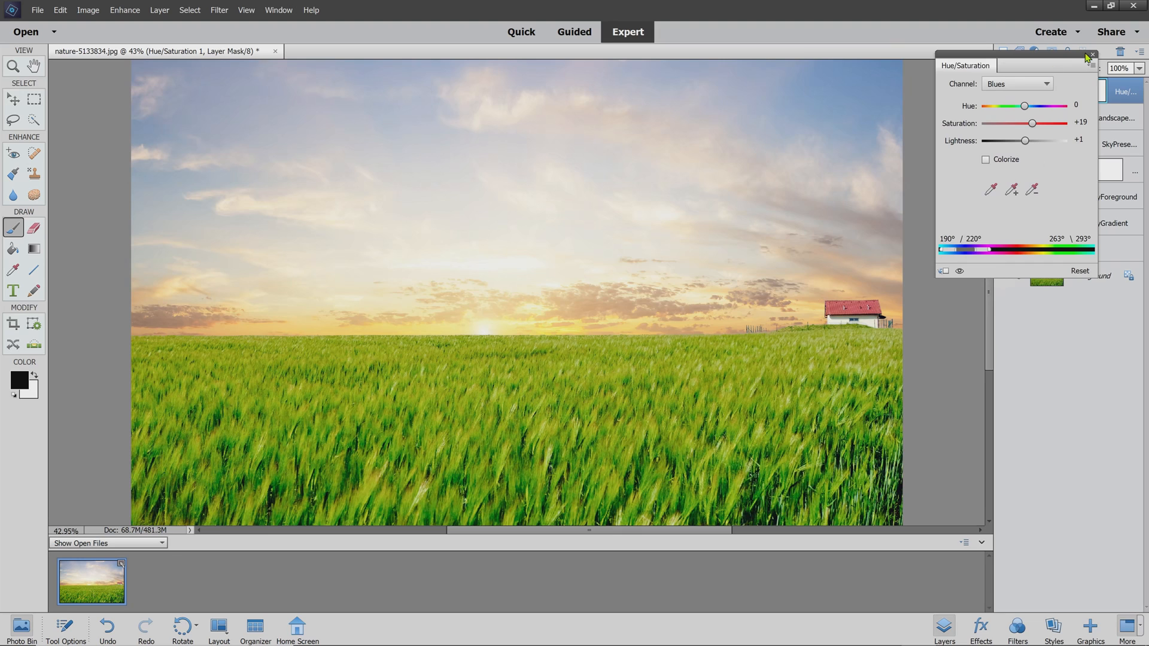
Step: Close the Hue/Saturation settings and select the adjustment layer's mask thumbnail
{"action": "left_click", "coordinate": [1092, 54]}
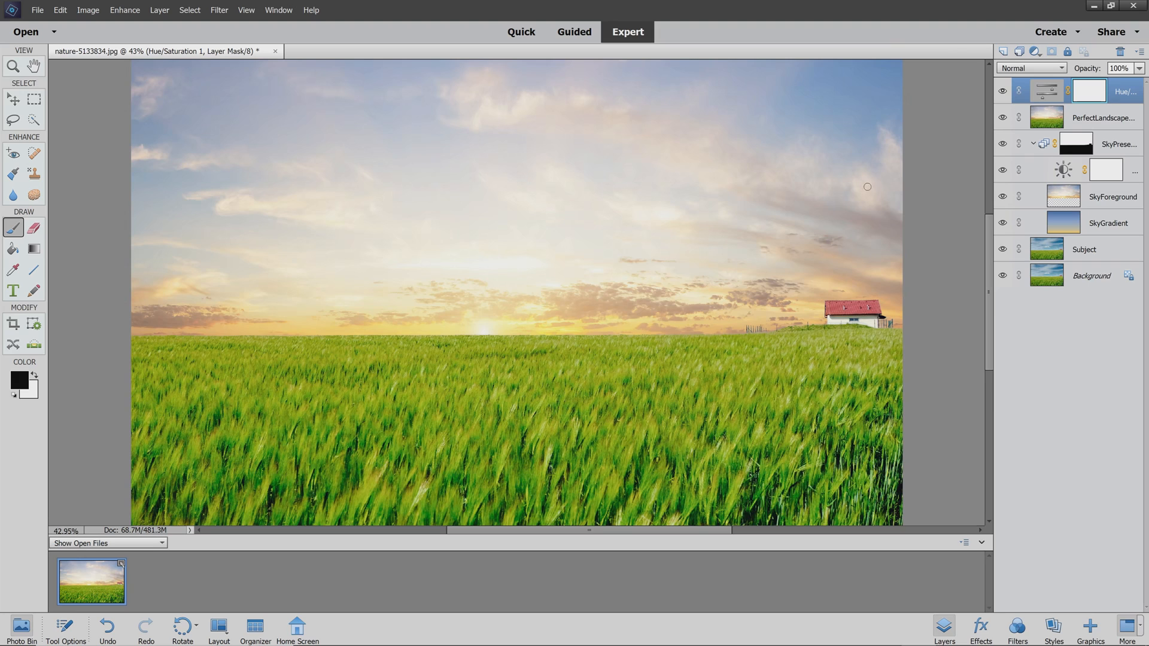
{"action": "left_click", "coordinate": [1092, 91]}
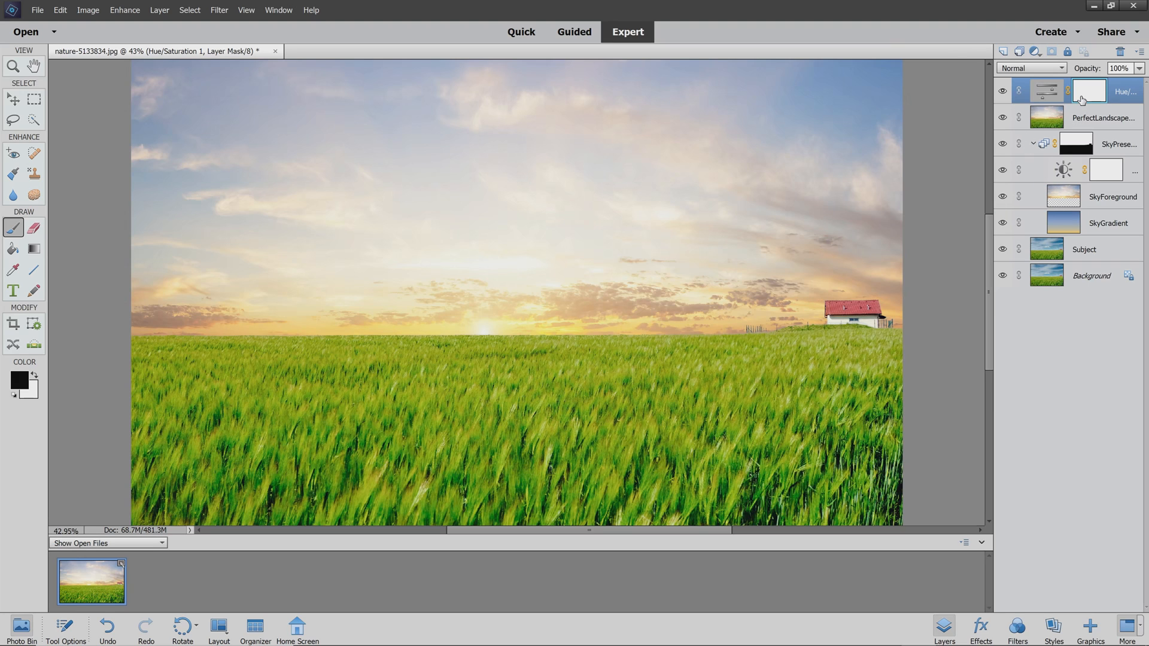